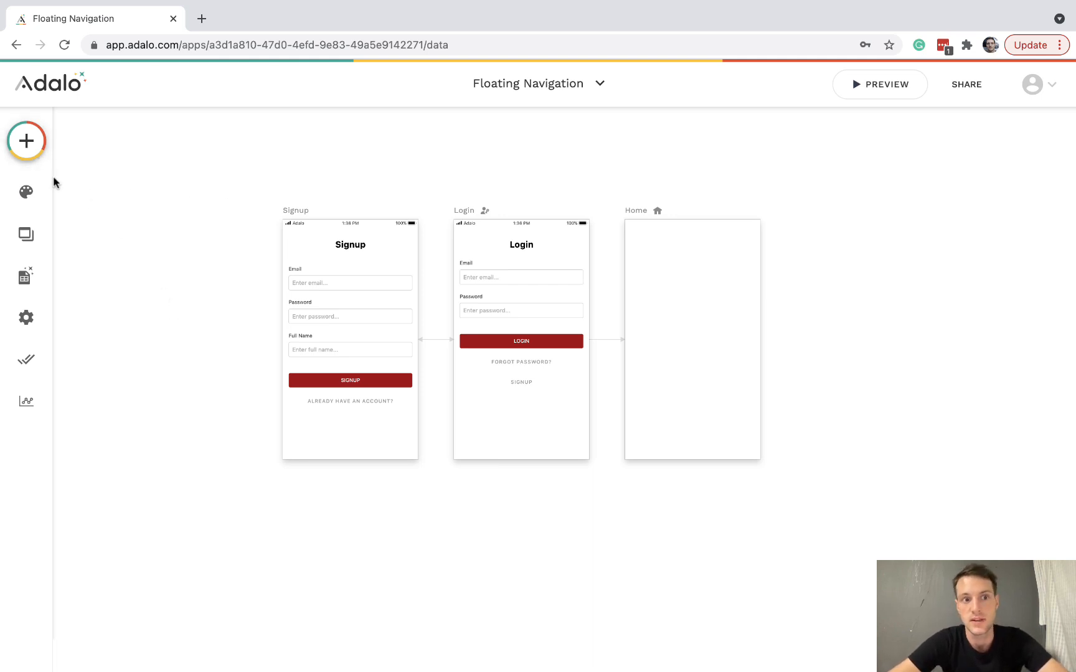
Browse the screen templates, including the Info group, without adding any.
{"action": "left_click", "coordinate": [26, 140]}
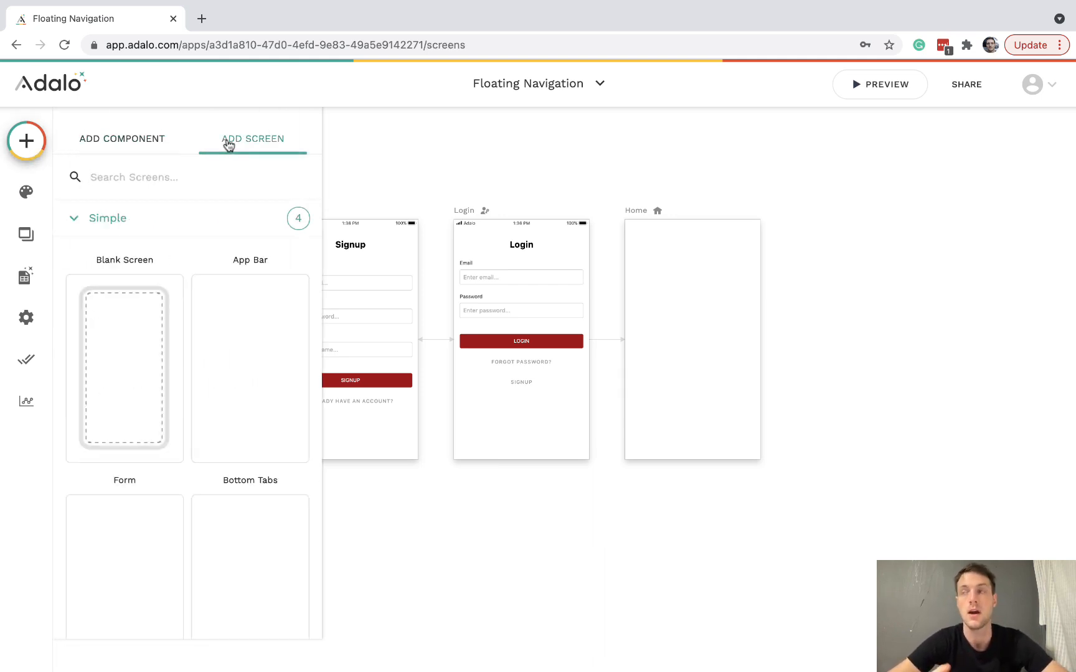
{"action": "scroll", "scroll_direction": "down", "scroll_amount": 3}
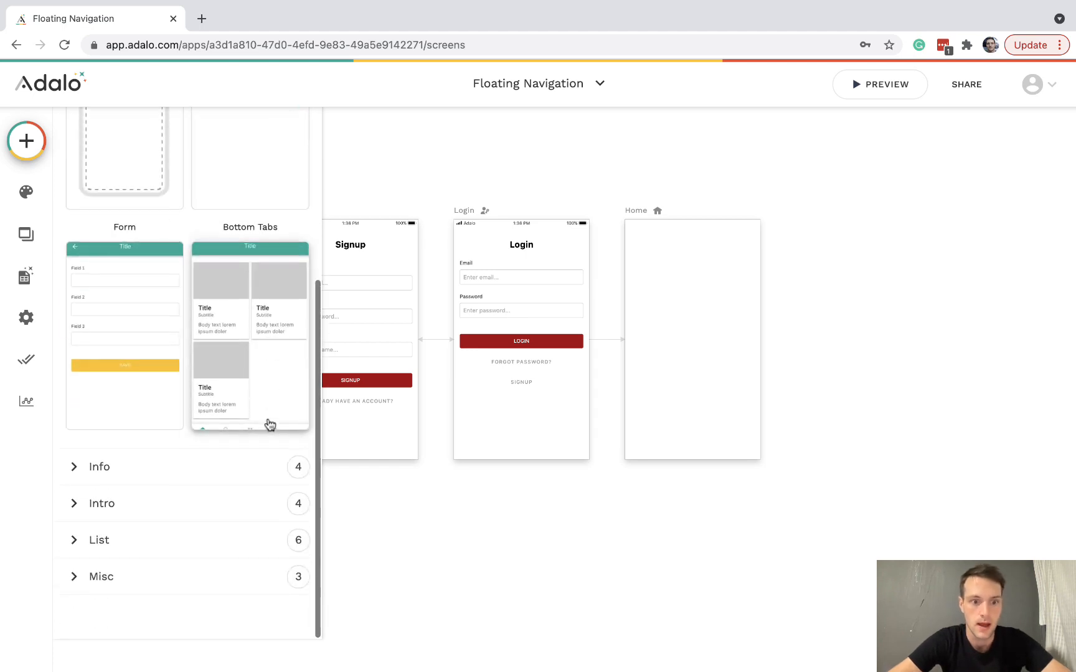
{"action": "left_click", "coordinate": [98, 467]}
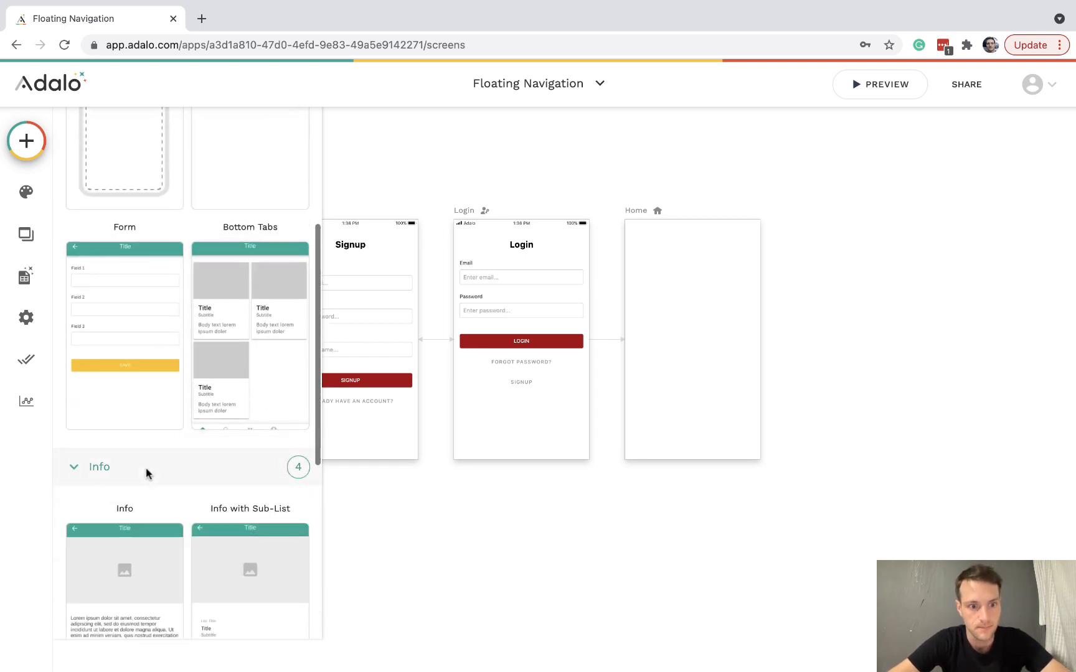
{"action": "scroll", "scroll_direction": "down", "scroll_amount": 3}
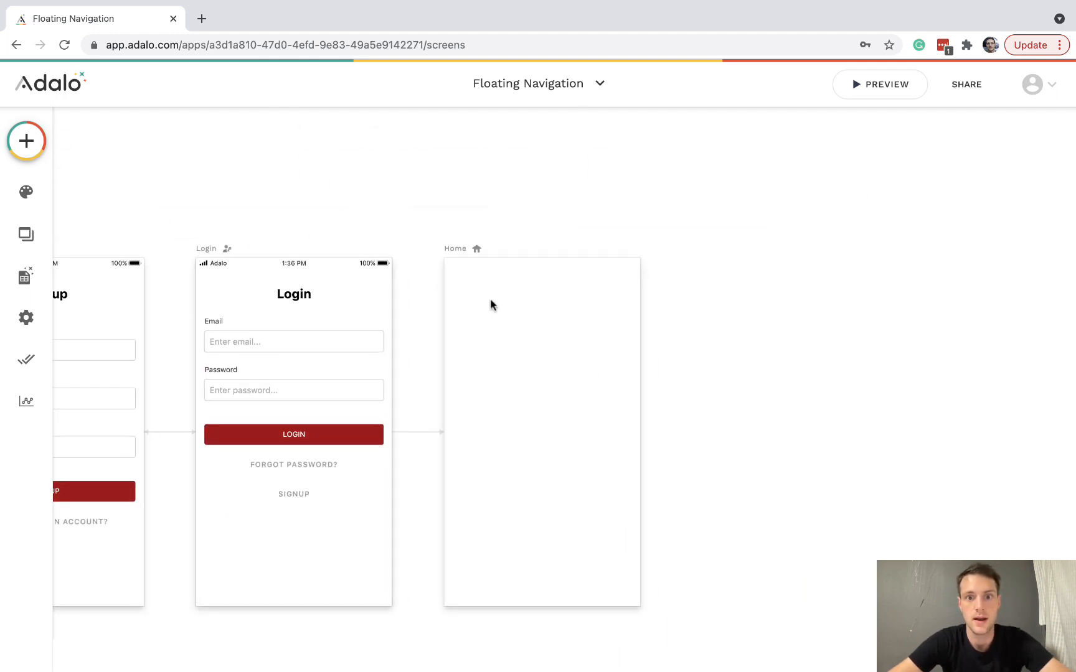
Add an Icon to Home, set it to the grey 'menu' symbol at size 50 in the top-left corner.
{"action": "left_click", "coordinate": [27, 141]}
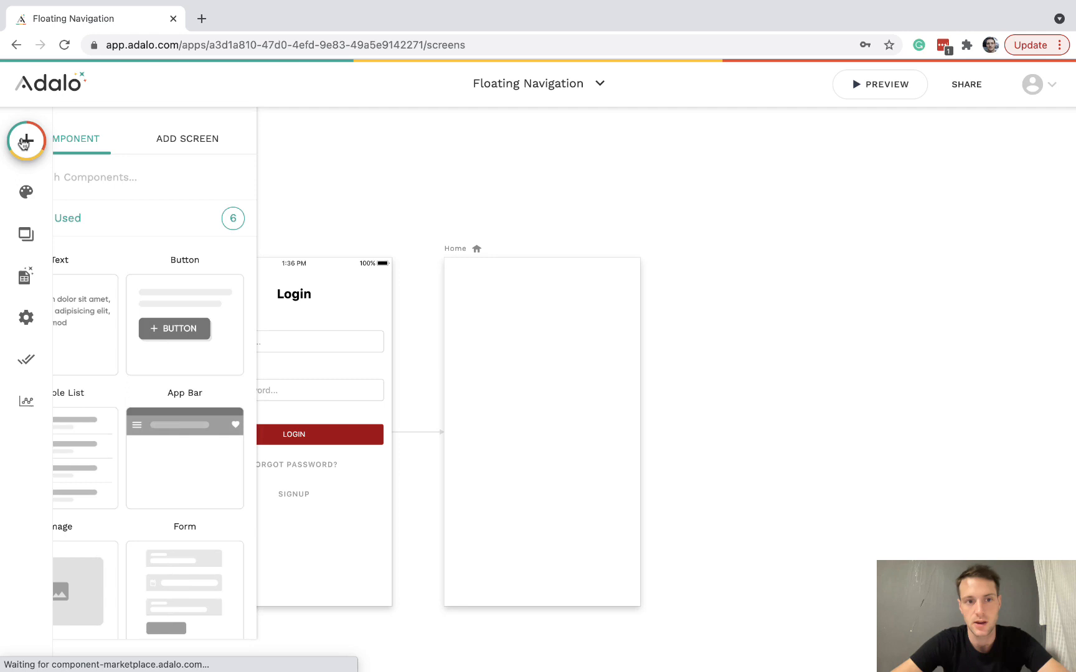
{"action": "type", "text": "icon"}
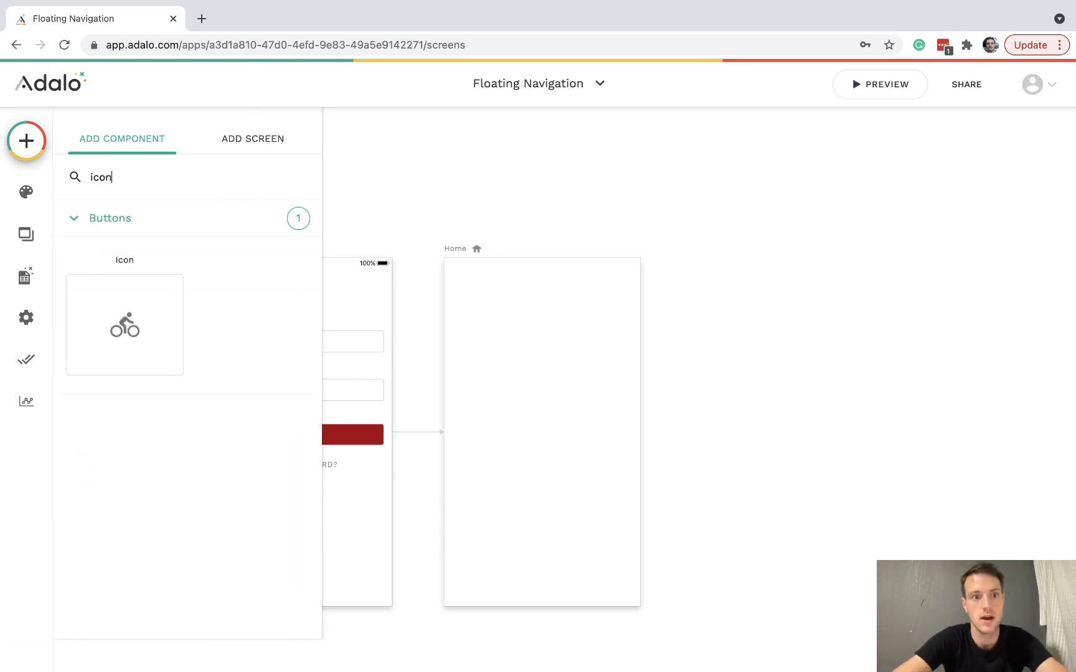
{"action": "left_click_drag", "start_coordinate": [125, 324], "coordinate": [458, 278]}
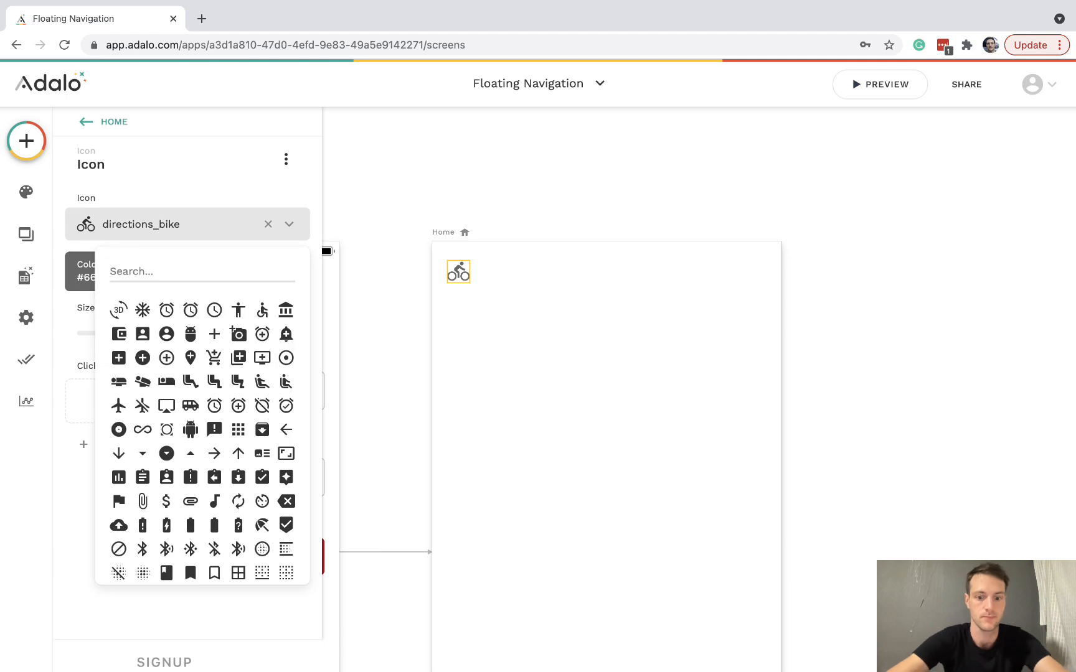
{"action": "left_click", "coordinate": [238, 430]}
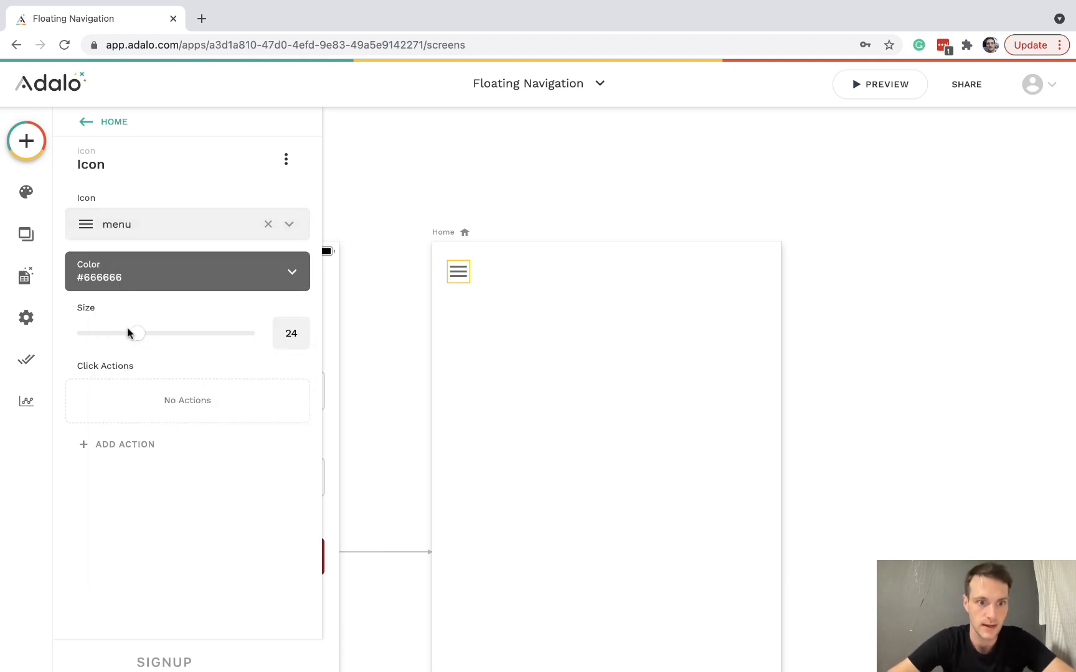
{"action": "left_click_drag", "start_coordinate": [136, 334], "coordinate": [220, 334]}
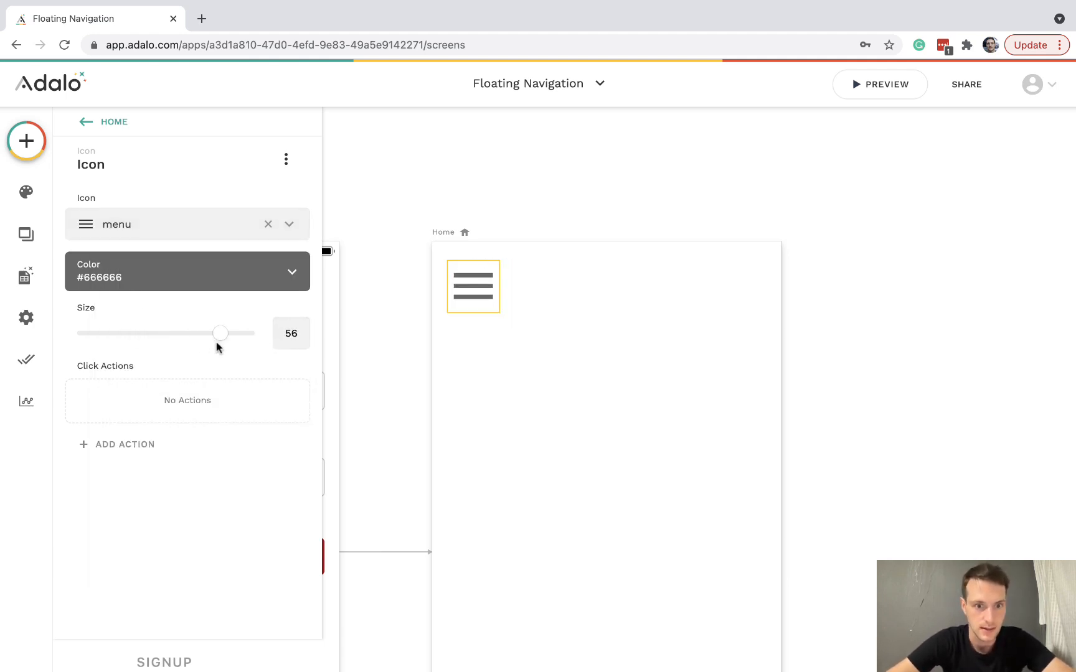
{"action": "left_click_drag", "start_coordinate": [221, 333], "coordinate": [204, 332]}
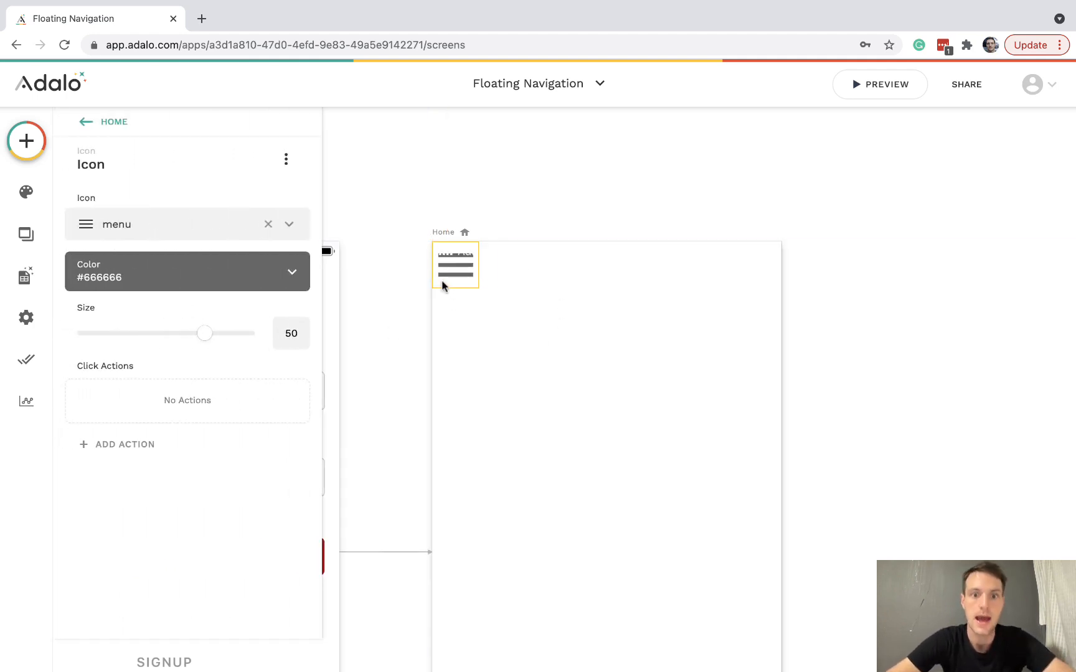
{"action": "mouse_move", "coordinate": [460, 273]}
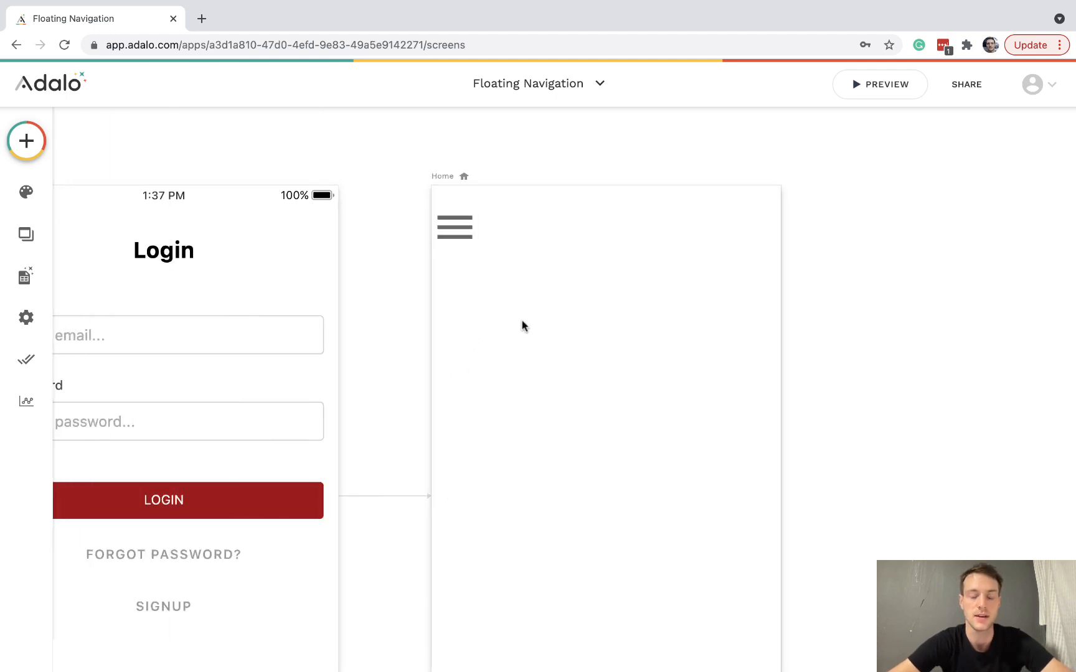
{"action": "left_click", "coordinate": [454, 228]}
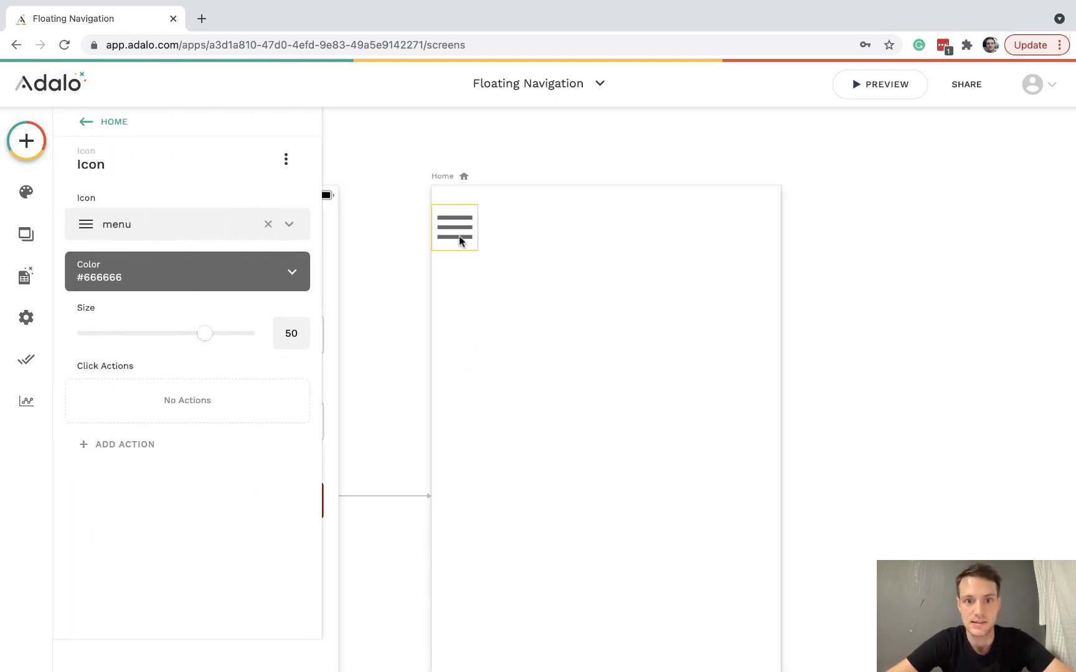
{"action": "mouse_move", "coordinate": [481, 247]}
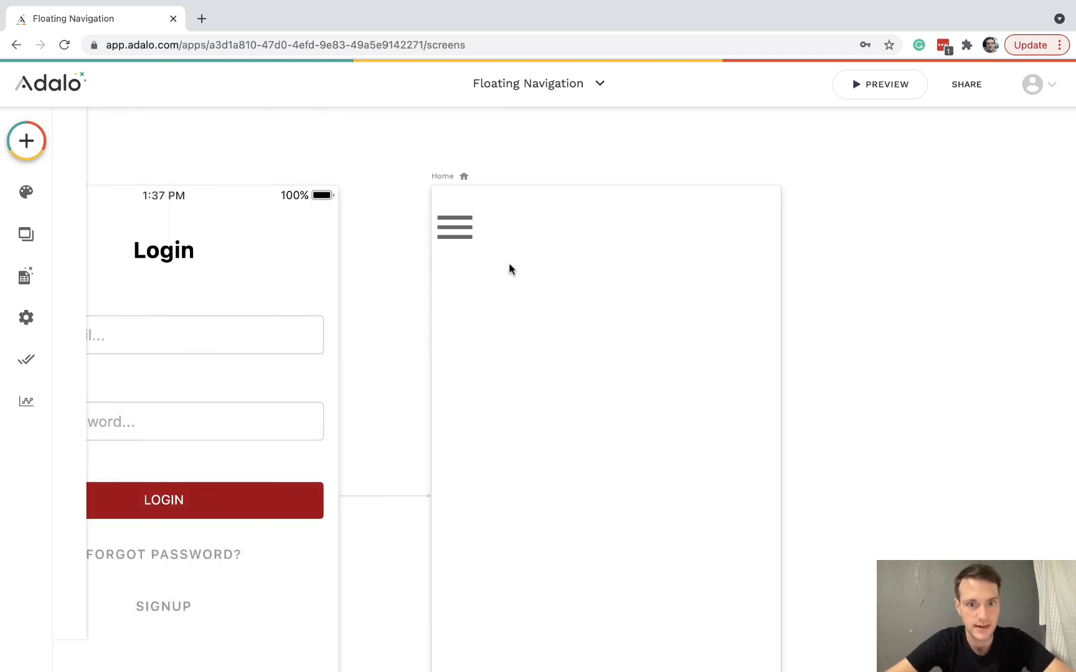
Add a True/False property named MenuOn to the Users collection and save it.
{"action": "left_click", "coordinate": [26, 276]}
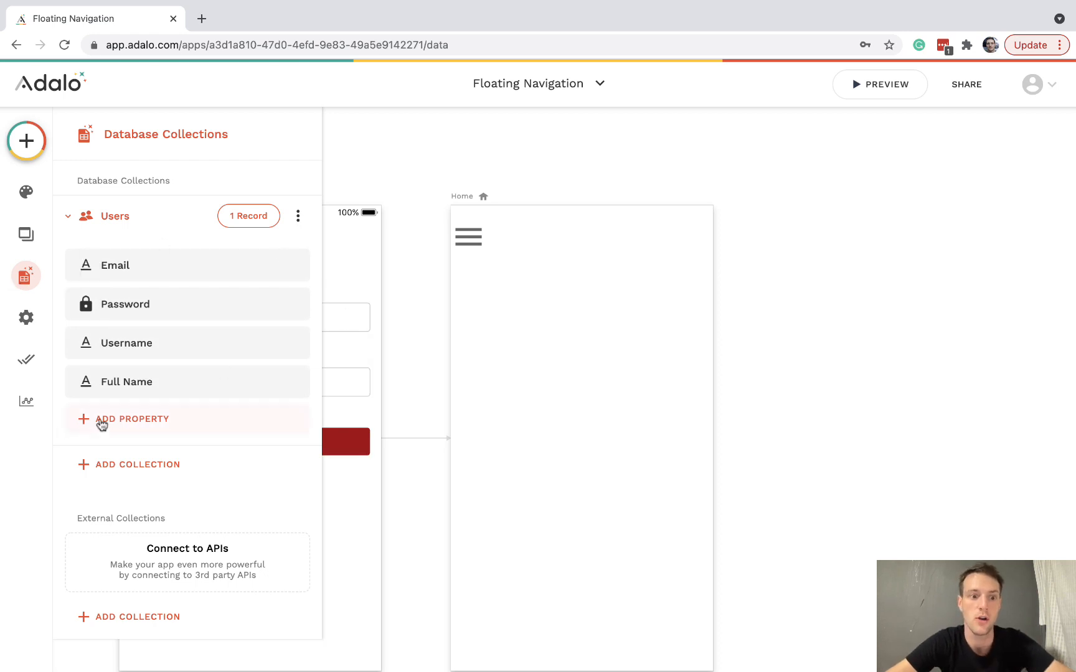
{"action": "left_click", "coordinate": [132, 419]}
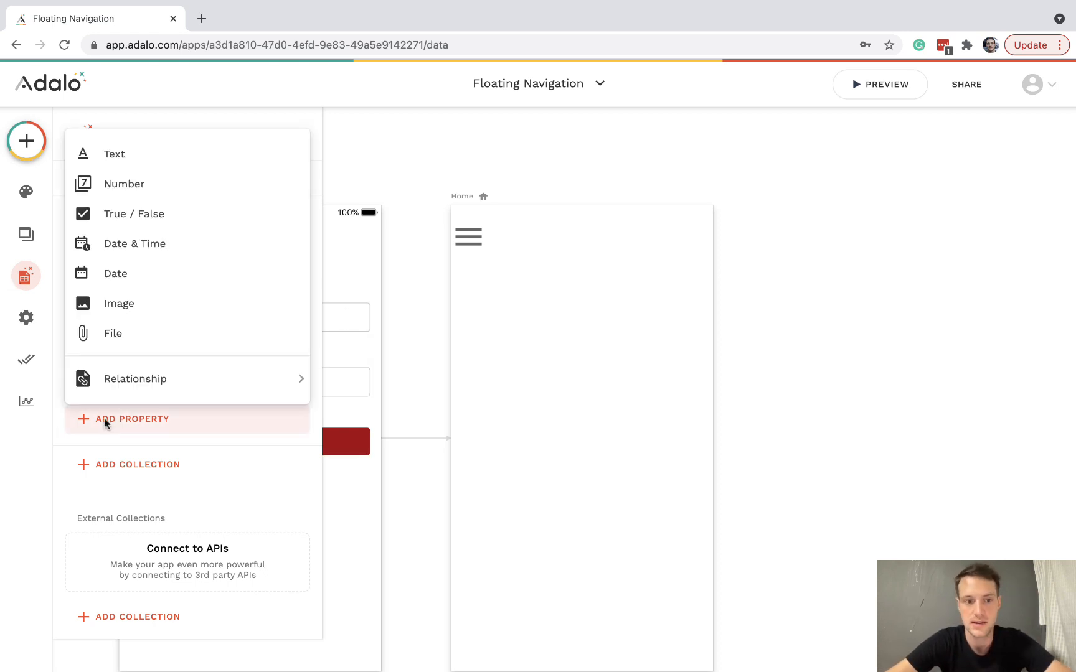
{"action": "mouse_move", "coordinate": [190, 179]}
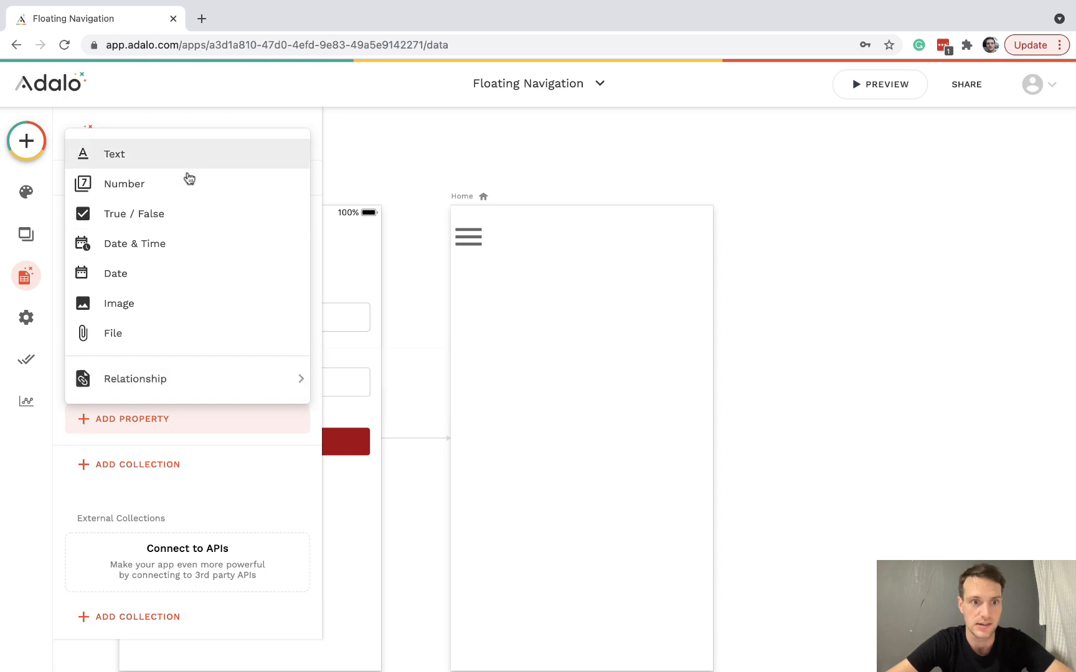
{"action": "left_click", "coordinate": [133, 215]}
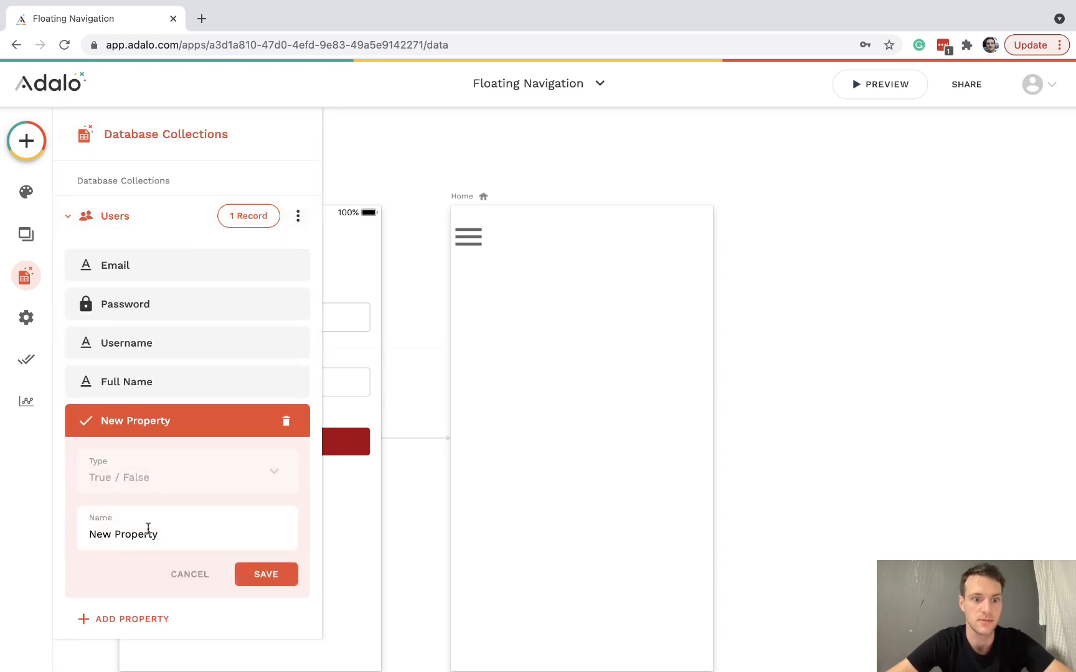
{"action": "type", "text": "MenuO"}
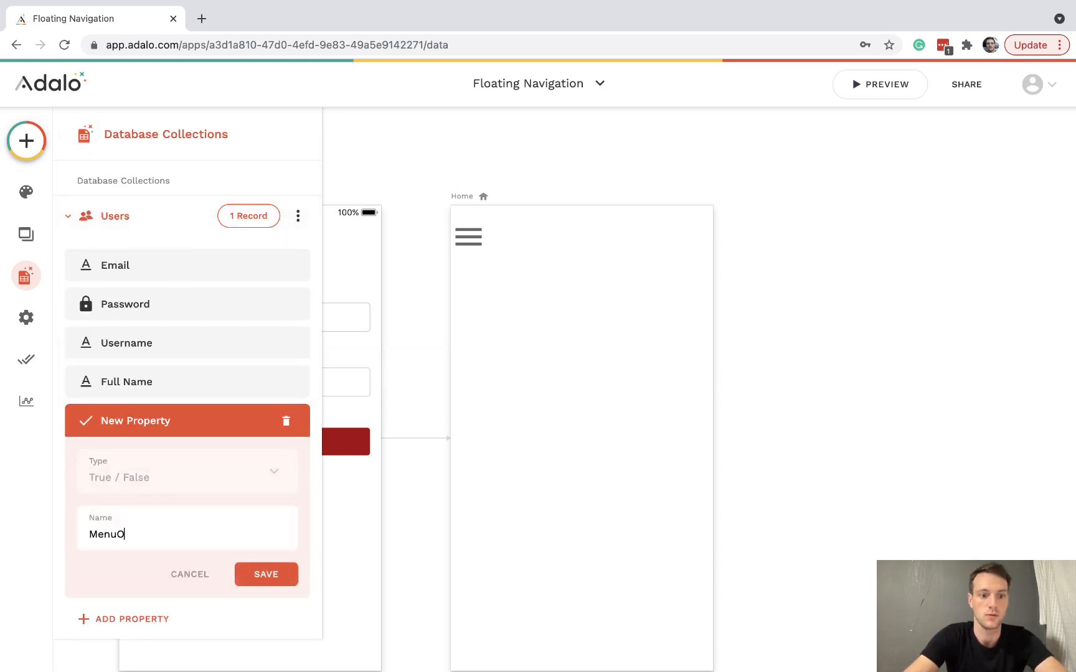
{"action": "left_click", "coordinate": [267, 574]}
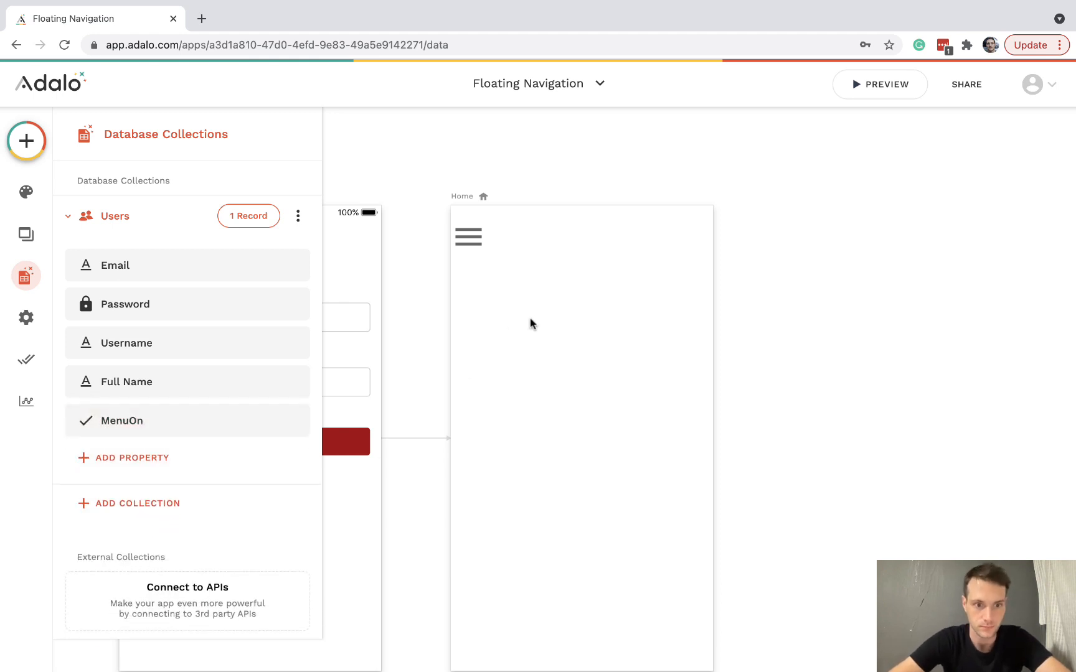
Give the menu icon a click action updating the logged-in user's MenuOn to False, then duplicate the icon.
{"action": "left_click", "coordinate": [468, 237]}
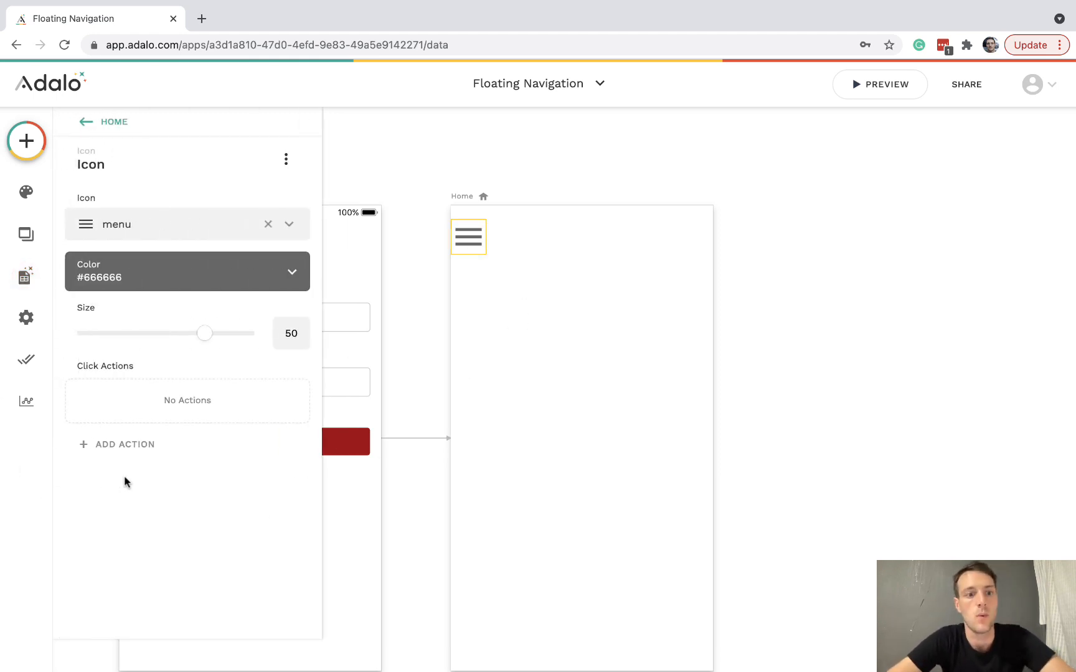
{"action": "left_click", "coordinate": [124, 444]}
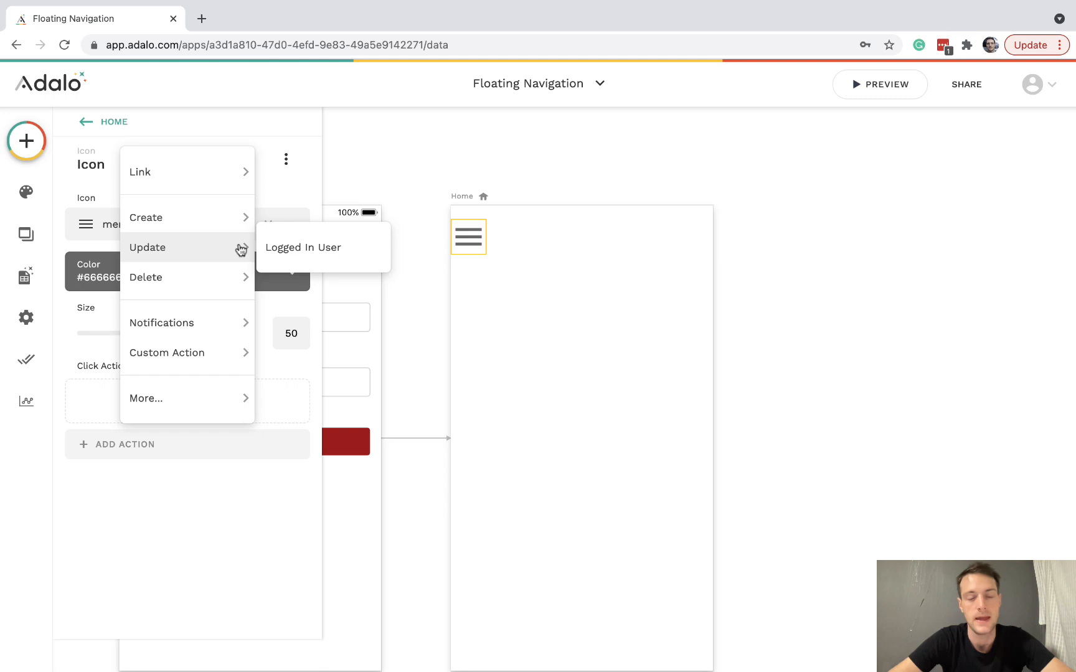
{"action": "left_click", "coordinate": [304, 248]}
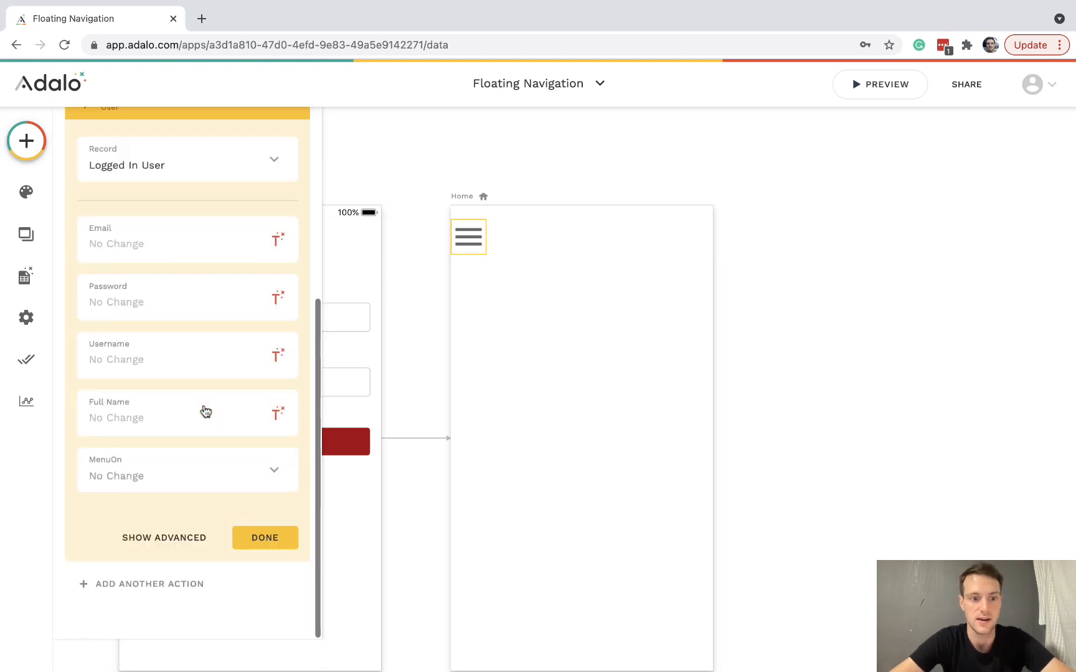
{"action": "left_click", "coordinate": [187, 471]}
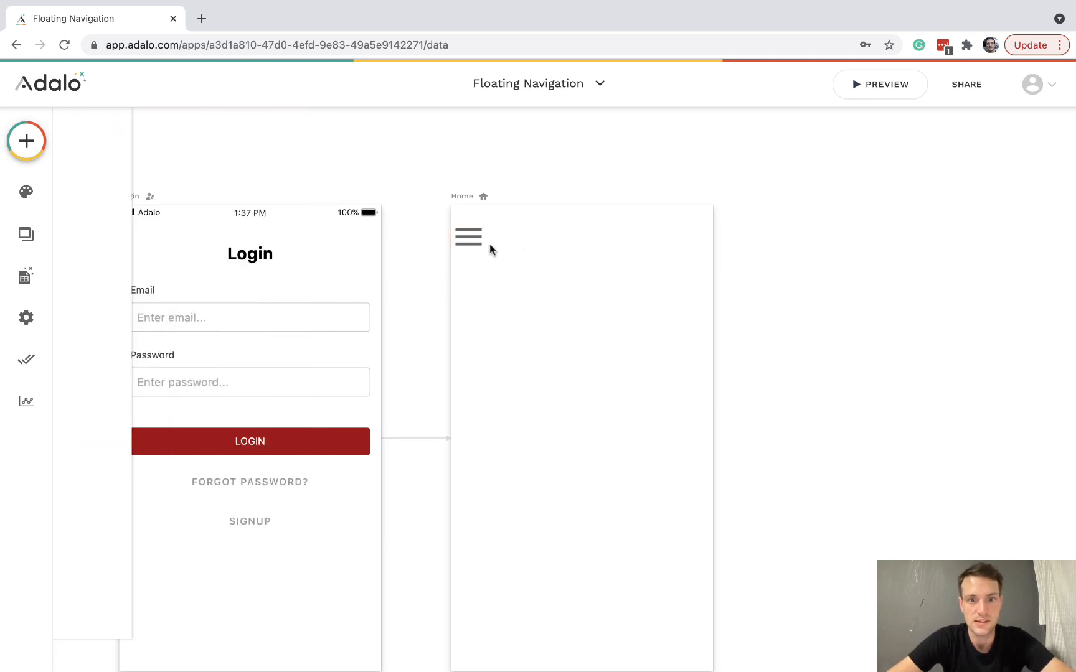
{"action": "left_click", "coordinate": [468, 237]}
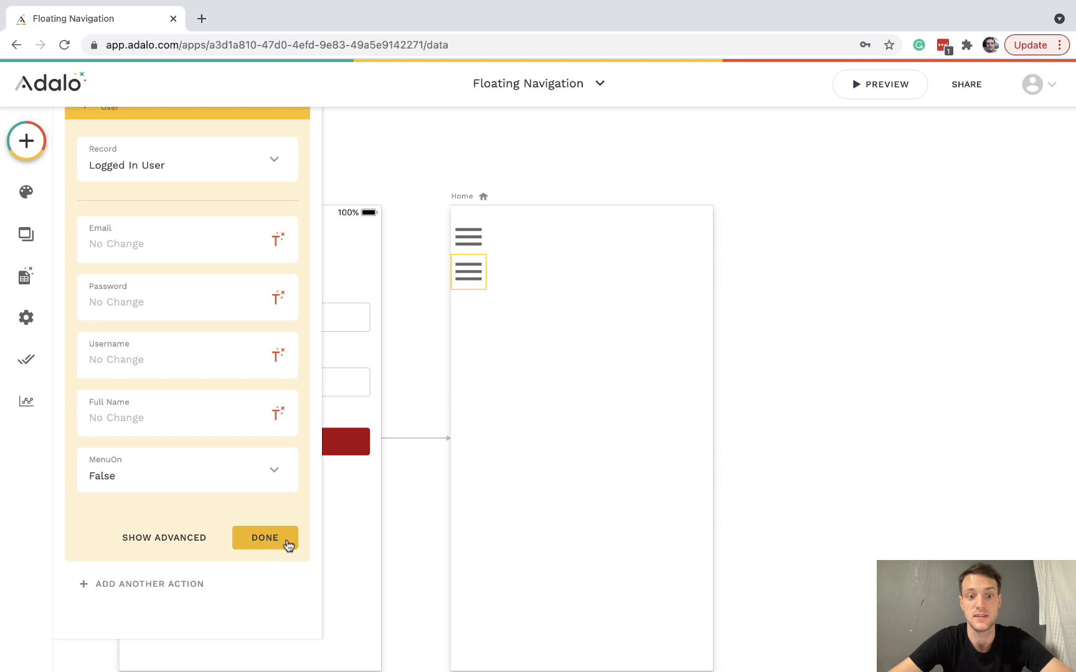
{"action": "left_click", "coordinate": [265, 538]}
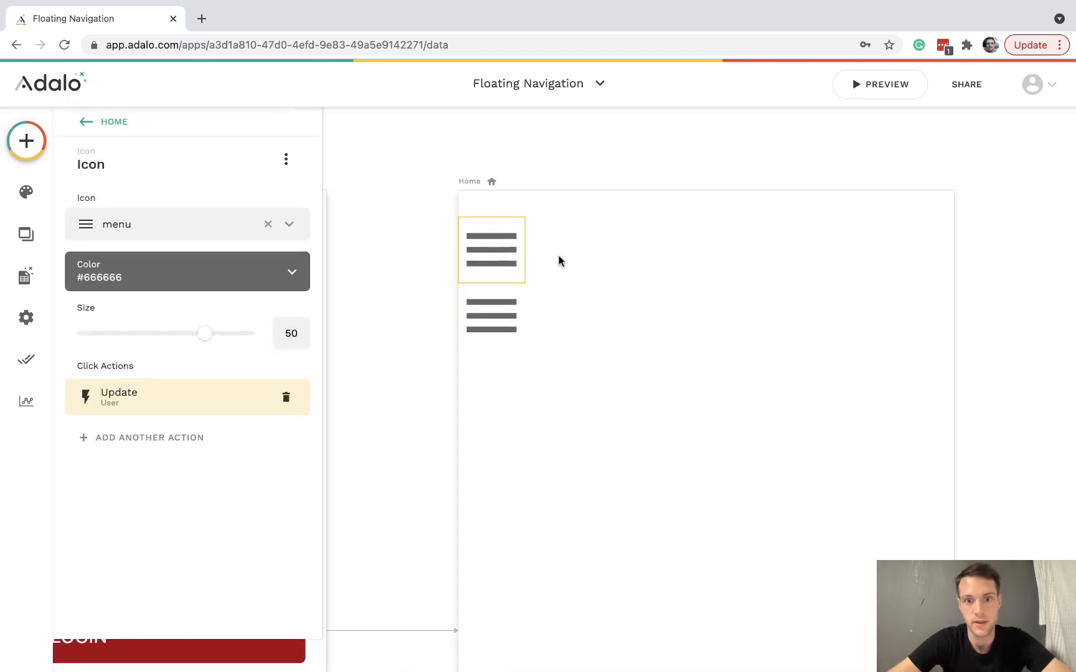
Make the first menu icon Sometimes Visible, conditioned on Logged In User > MenuOn being false.
{"action": "left_click", "coordinate": [286, 159]}
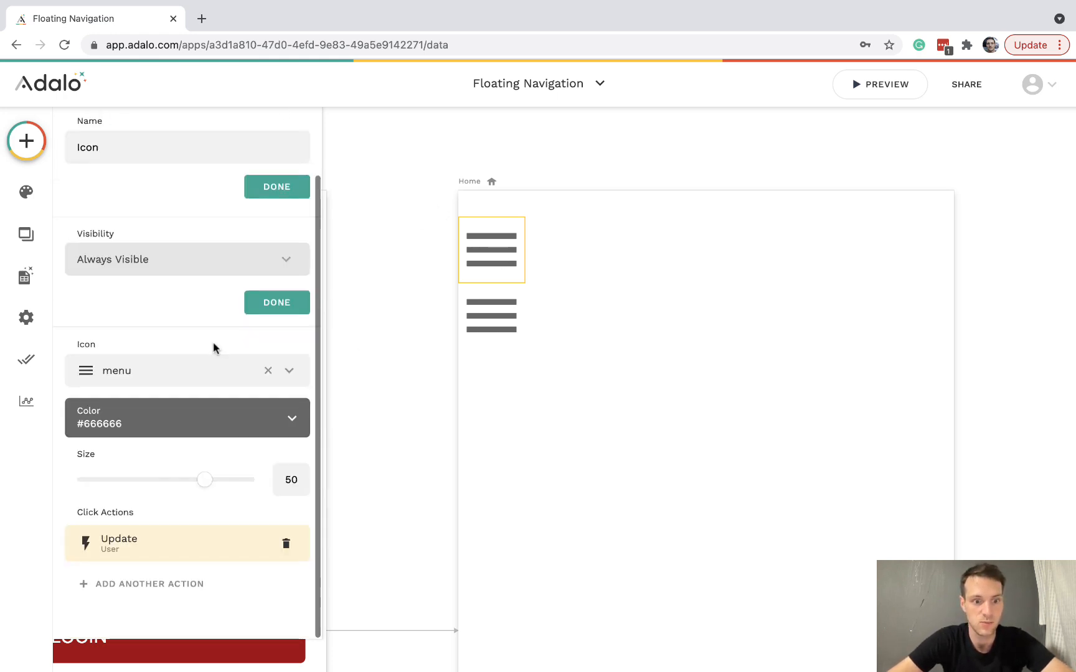
{"action": "left_click", "coordinate": [186, 259]}
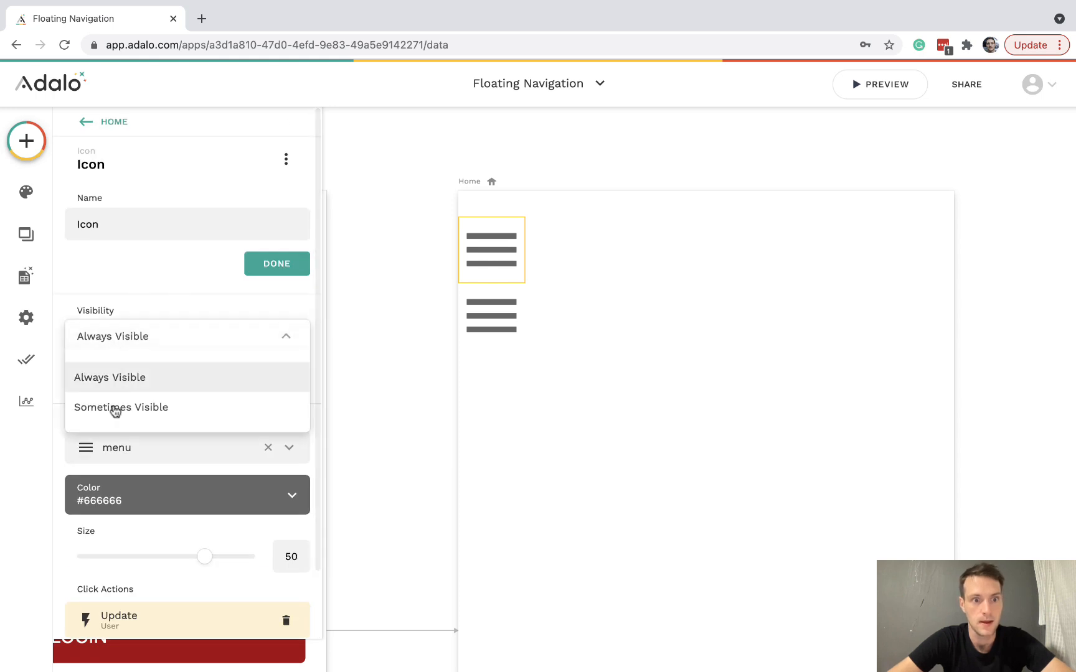
{"action": "left_click", "coordinate": [121, 407]}
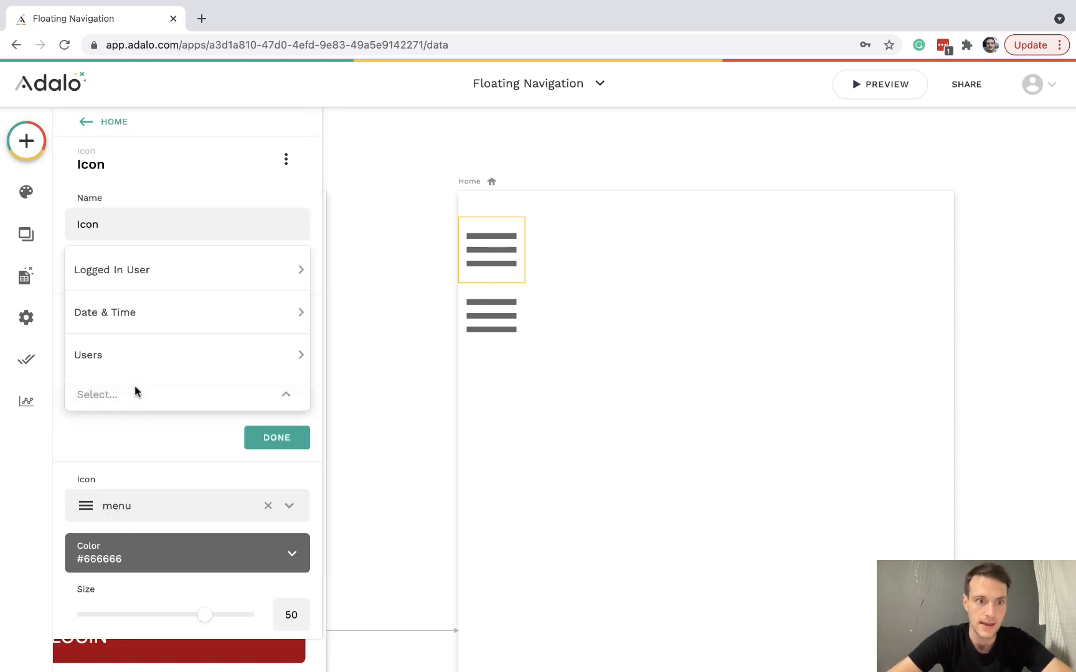
{"action": "left_click", "coordinate": [112, 270]}
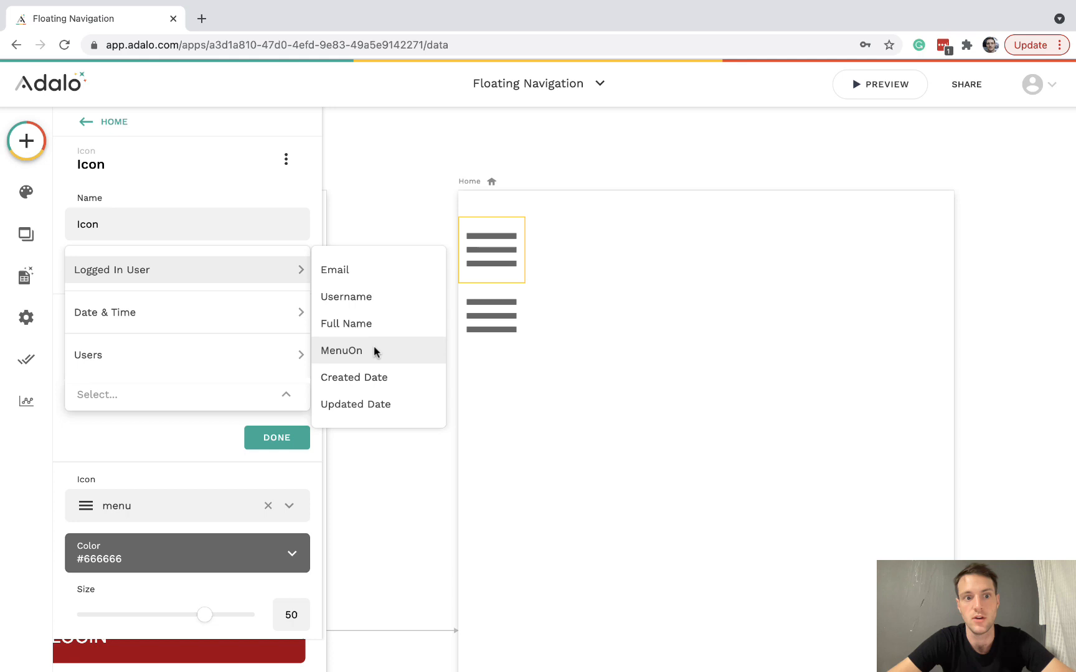
{"action": "left_click", "coordinate": [341, 351]}
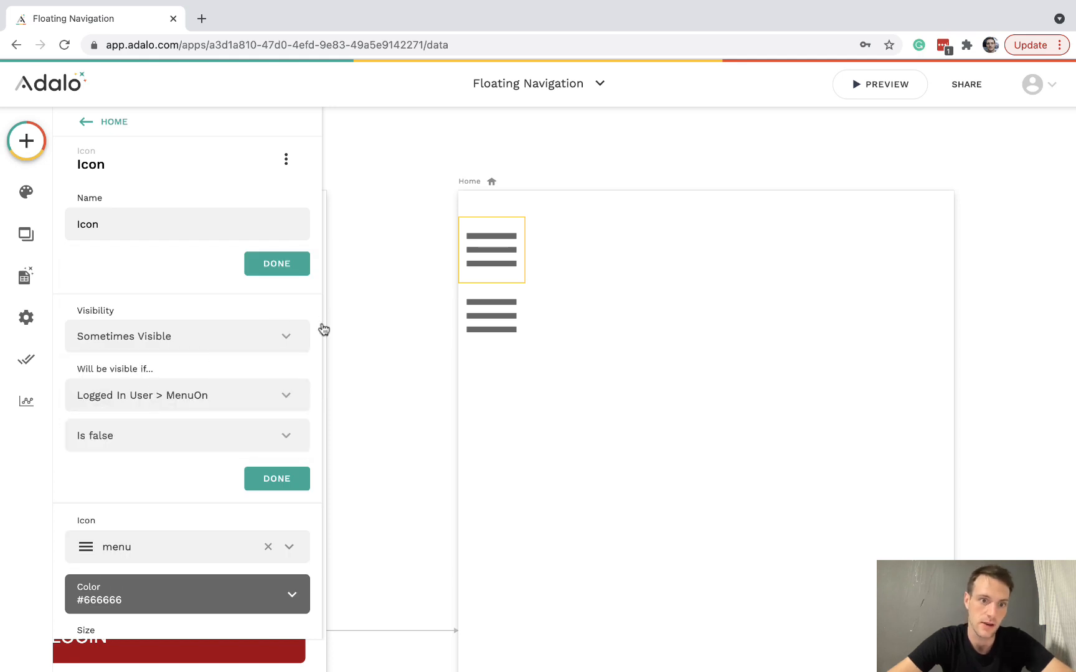
{"action": "mouse_move", "coordinate": [492, 238]}
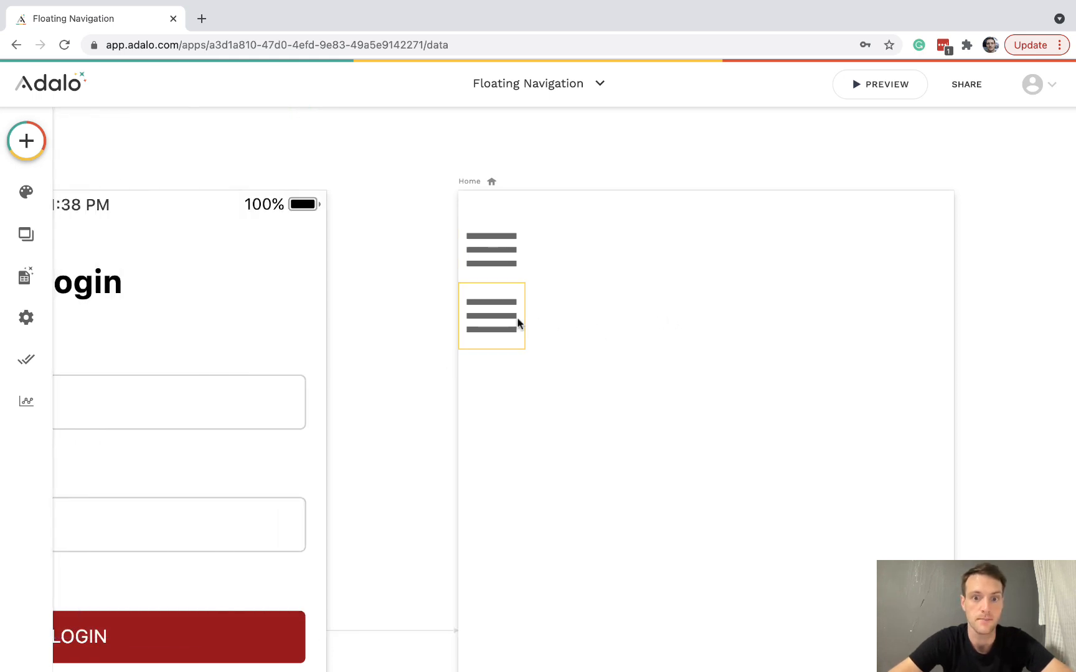
Make Icon 2 Sometimes Visible on a MenuOn condition and have its tap update MenuOn to False.
{"action": "left_click", "coordinate": [491, 316]}
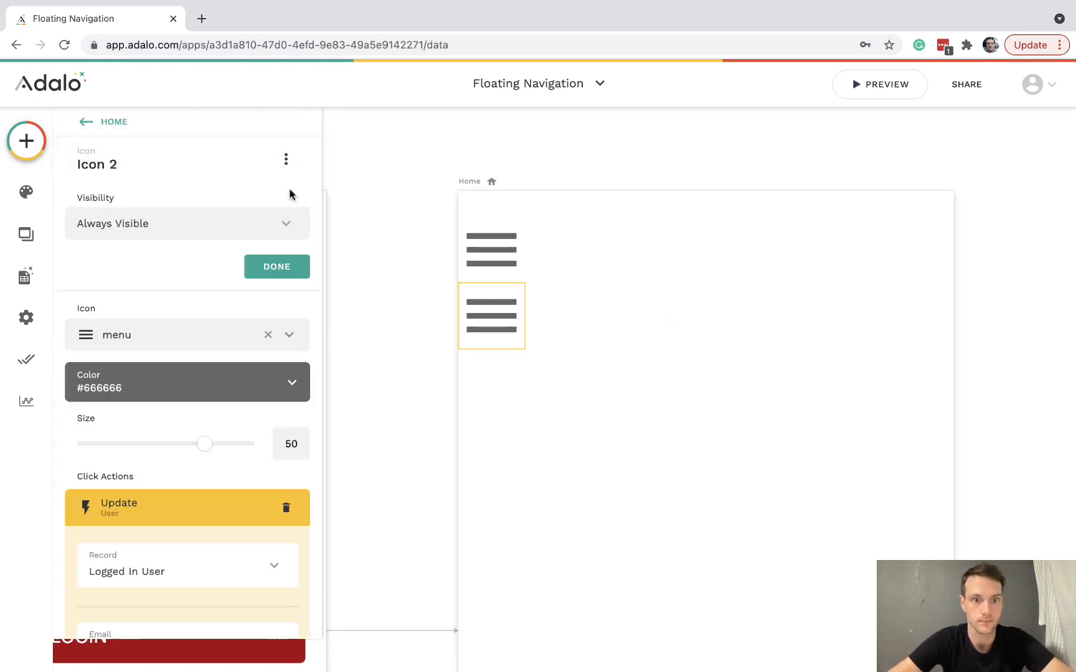
{"action": "left_click", "coordinate": [187, 224]}
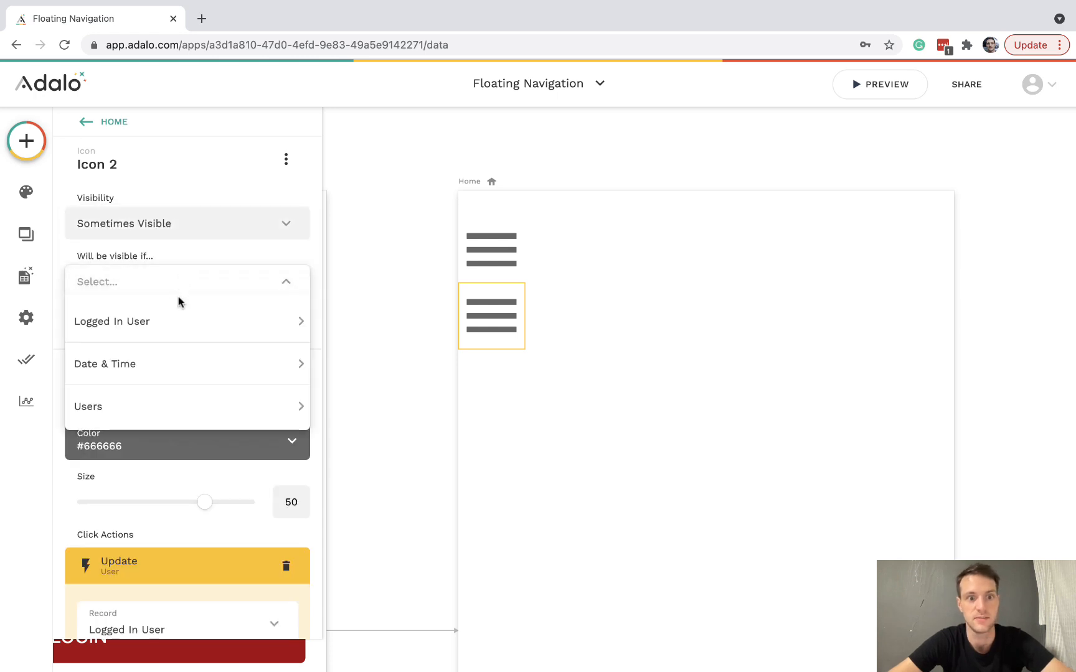
{"action": "left_click", "coordinate": [112, 321]}
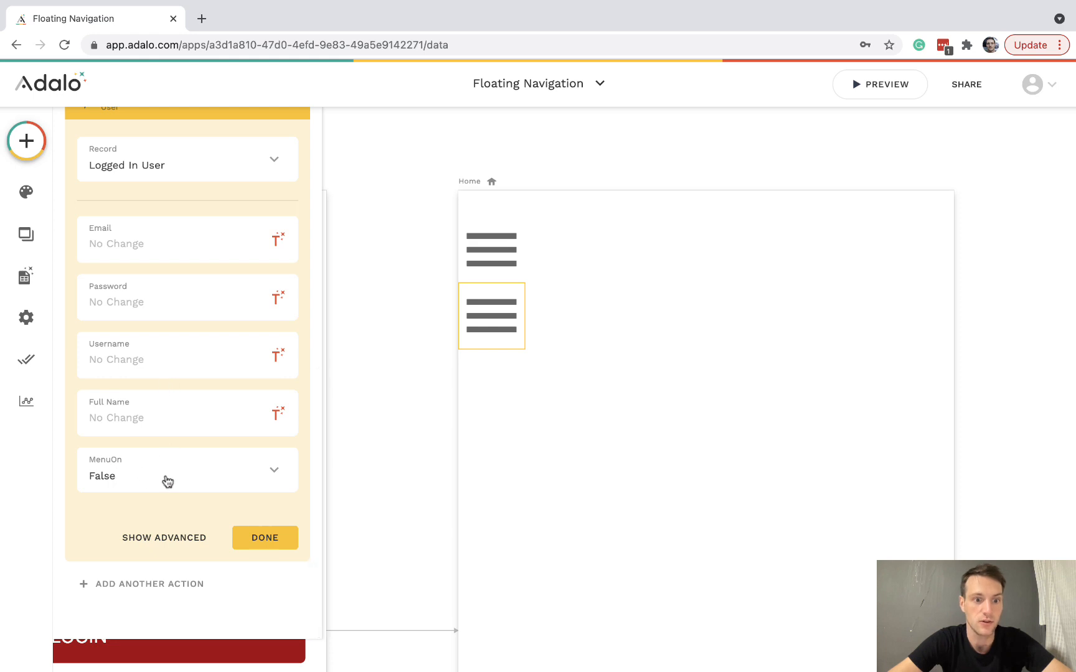
{"action": "left_click", "coordinate": [265, 538]}
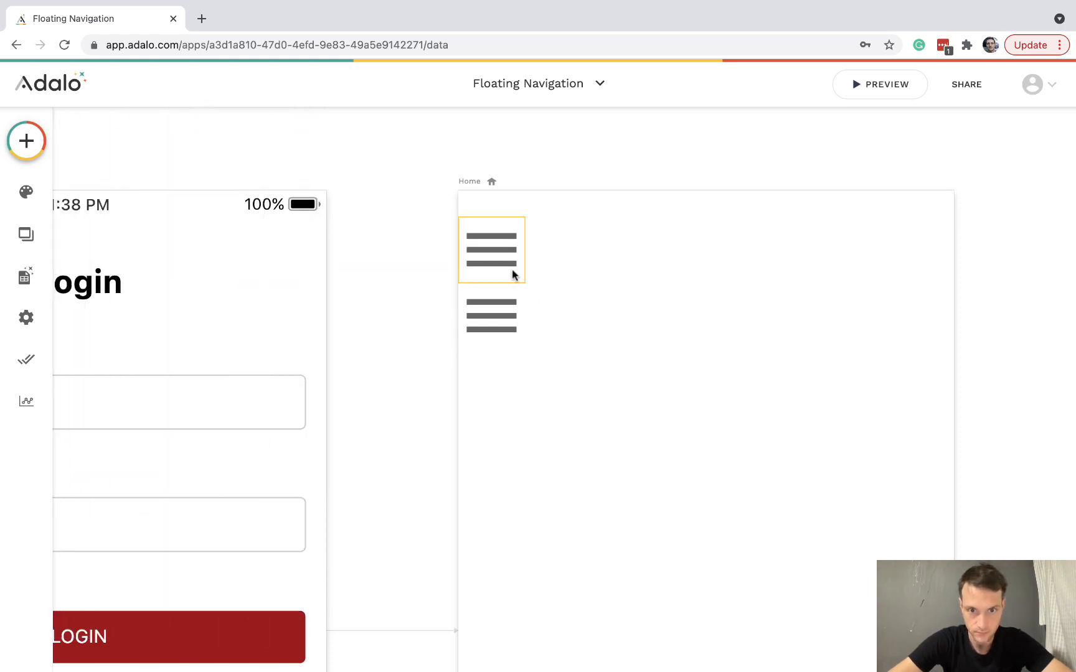
{"action": "left_click", "coordinate": [492, 250]}
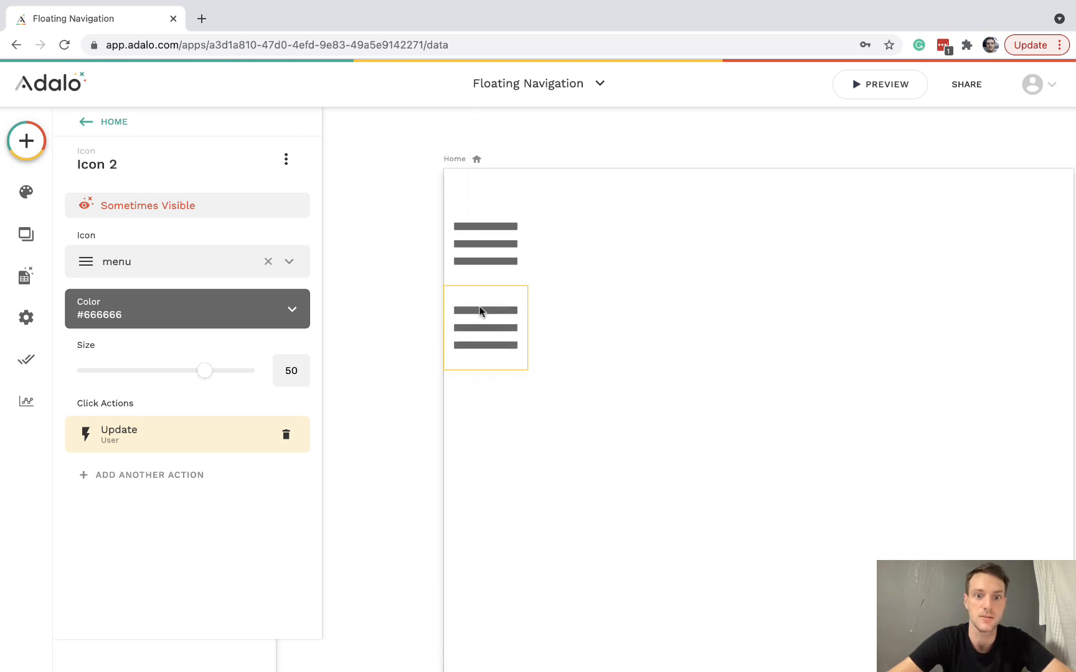
{"action": "mouse_move", "coordinate": [553, 297]}
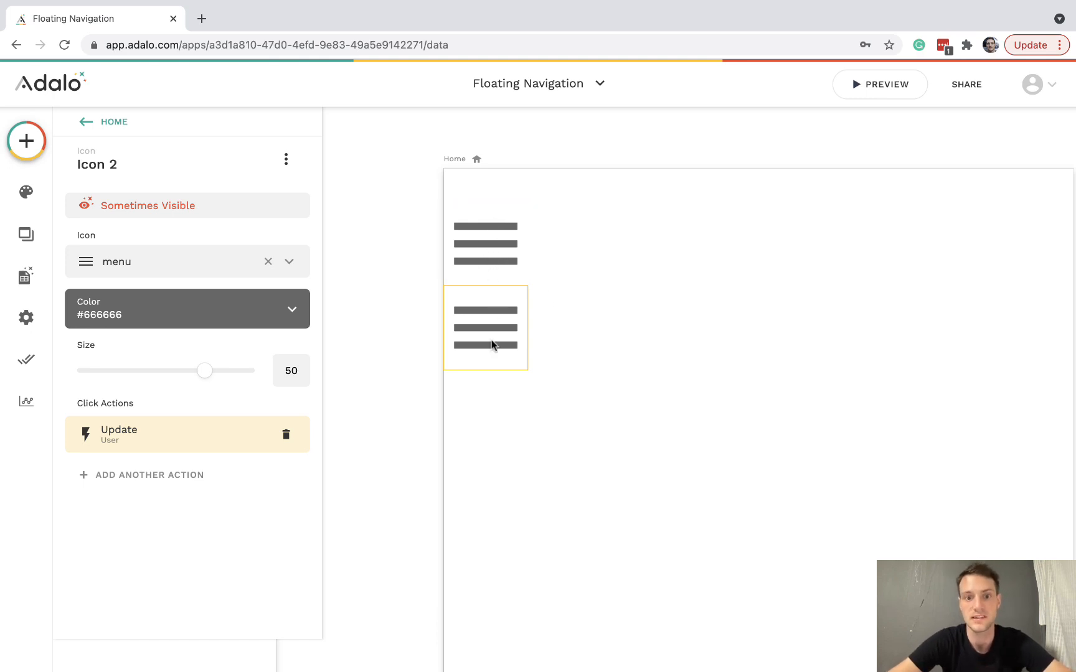
{"action": "left_click", "coordinate": [482, 243]}
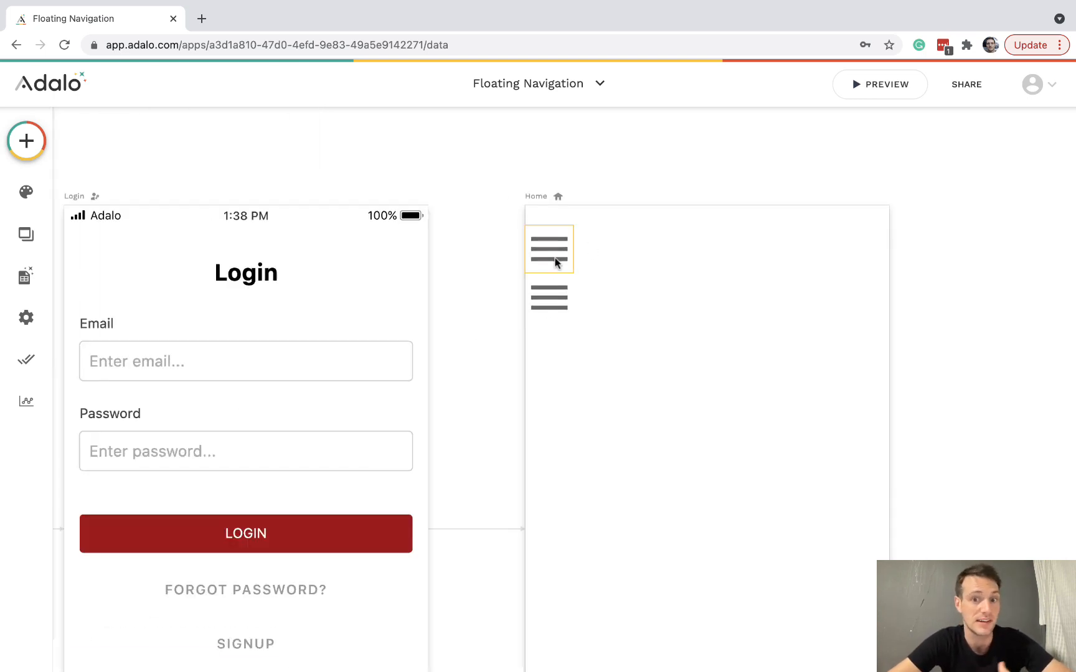
Add a tall grey Rectangle to Home below the two hamburger icons as the side panel.
{"action": "left_click", "coordinate": [549, 297]}
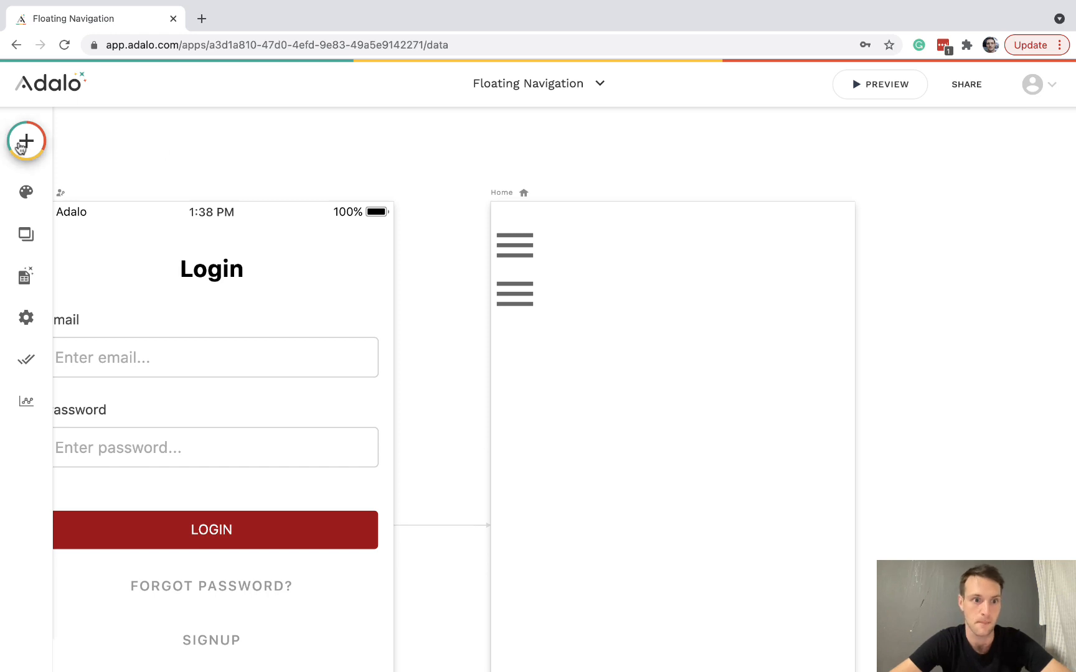
{"action": "left_click", "coordinate": [26, 139]}
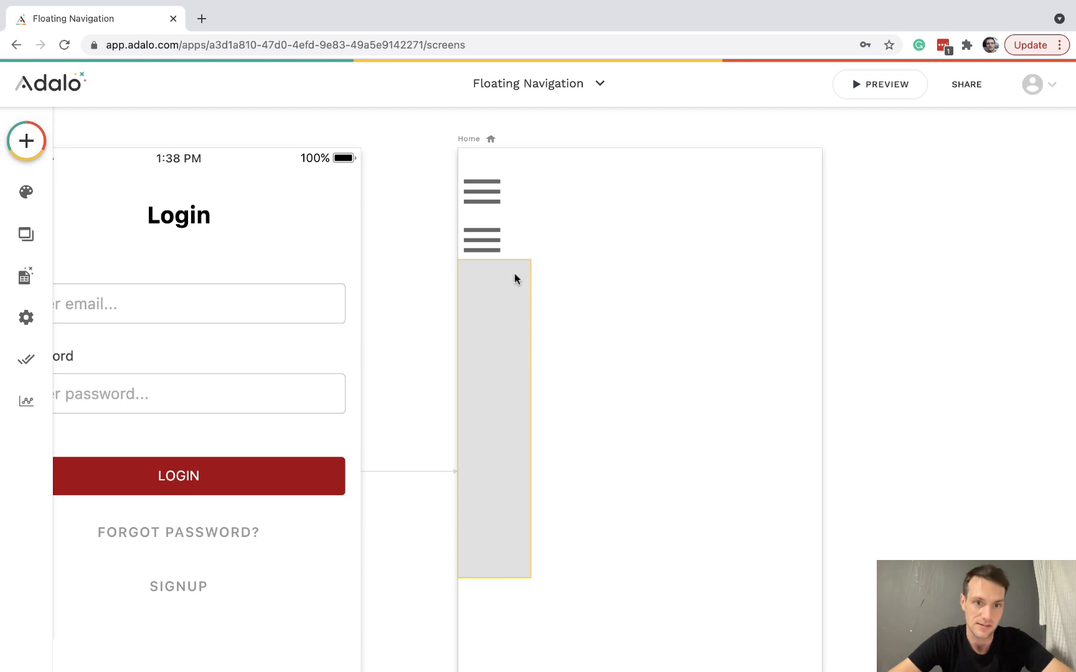
{"action": "mouse_move", "coordinate": [26, 191]}
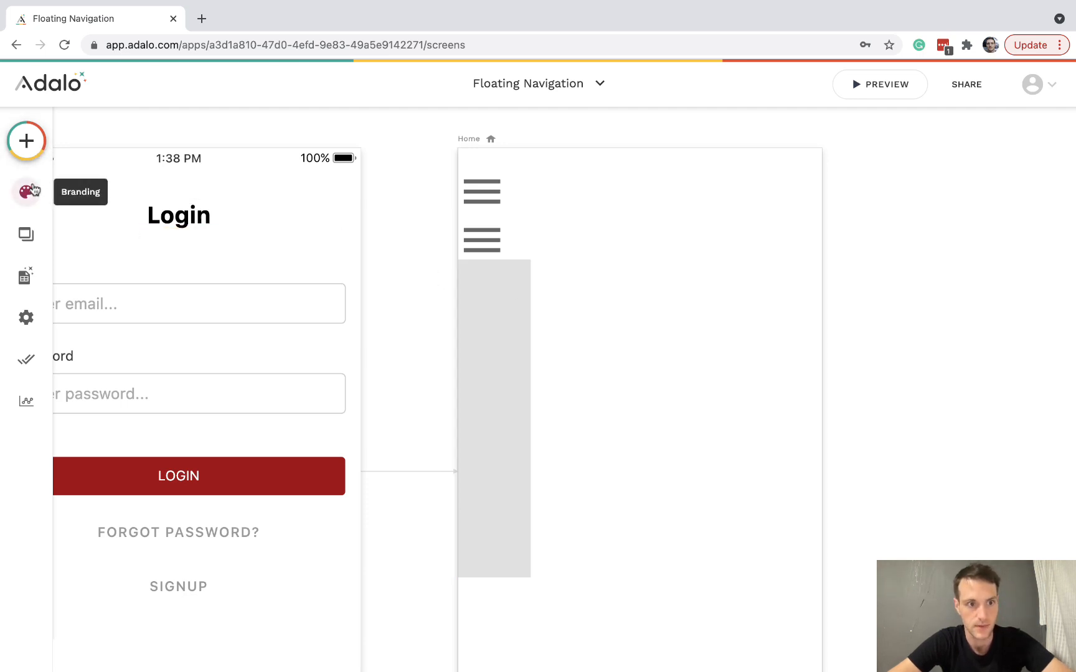
{"action": "left_click", "coordinate": [26, 140]}
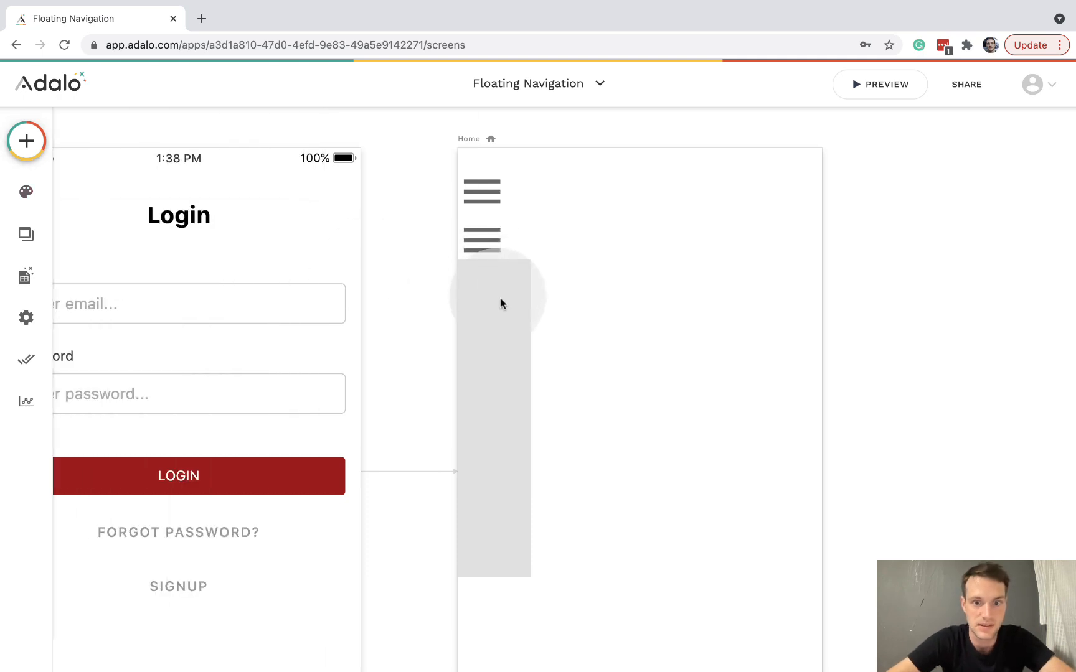
Add a 50×50 Ellipse at the top of the grey rectangle and give it a red background.
{"action": "left_click", "coordinate": [501, 304]}
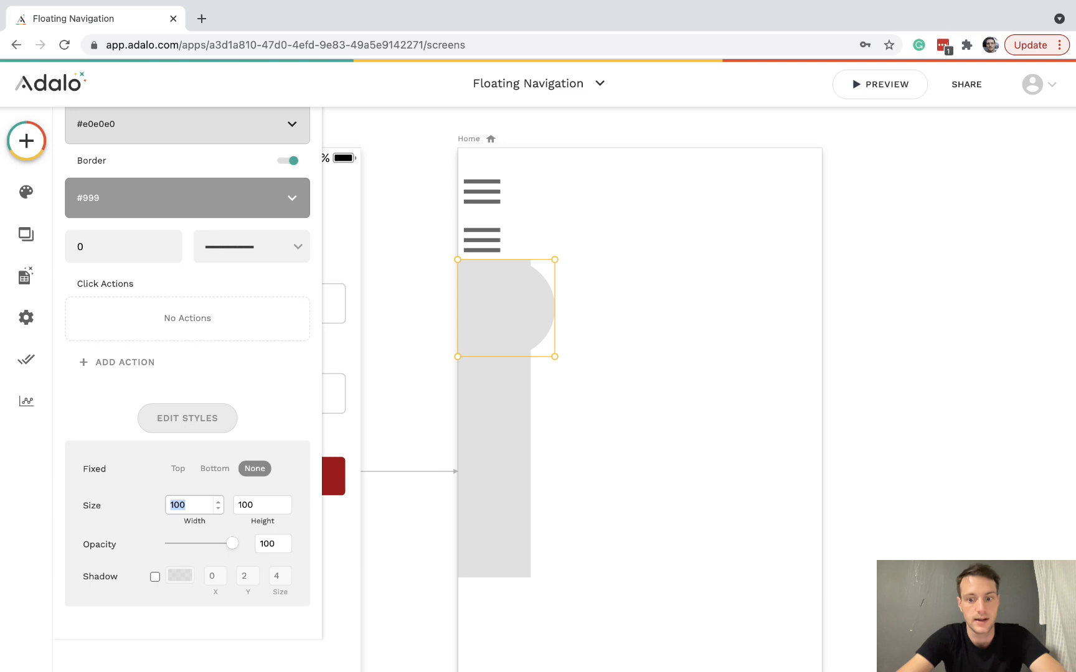
{"action": "type", "text": "50"}
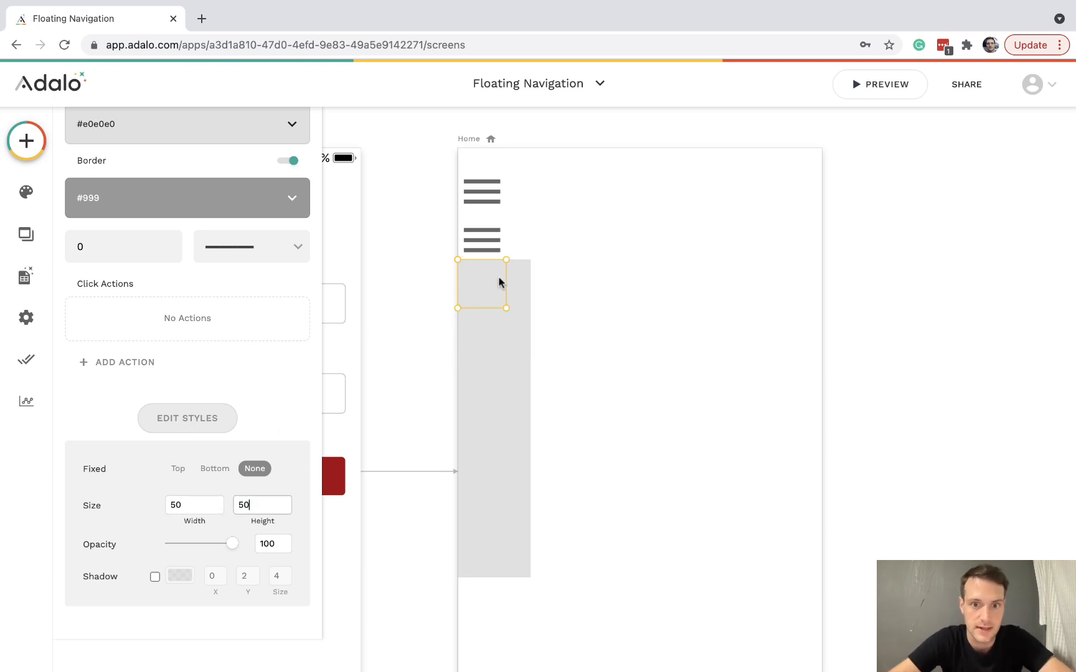
{"action": "left_click_drag", "start_coordinate": [482, 284], "coordinate": [494, 296]}
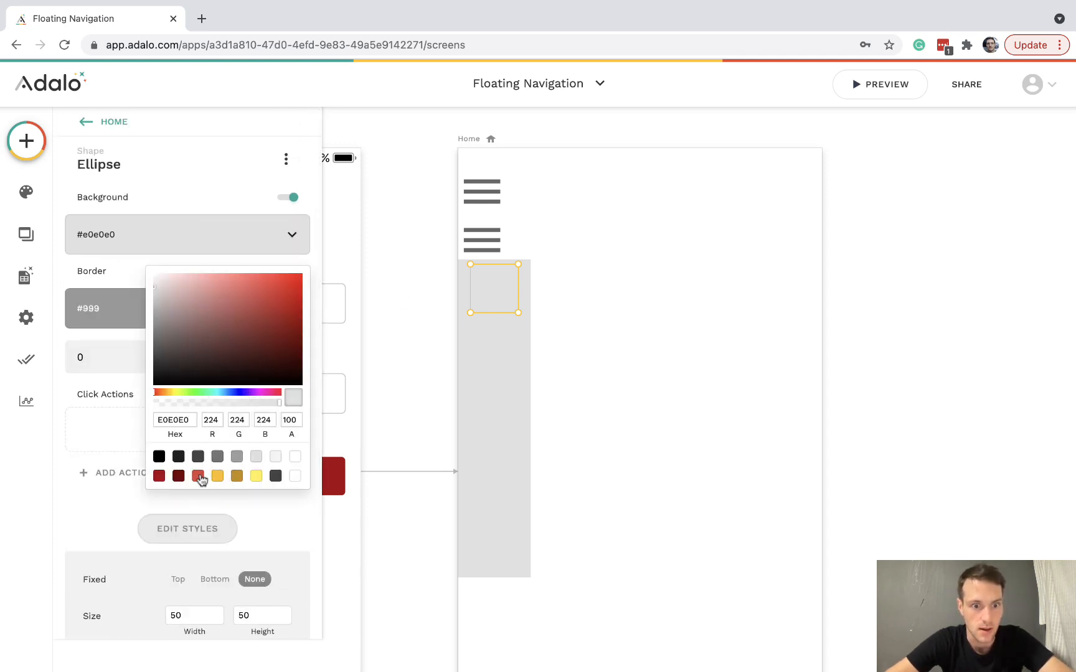
{"action": "left_click", "coordinate": [196, 476]}
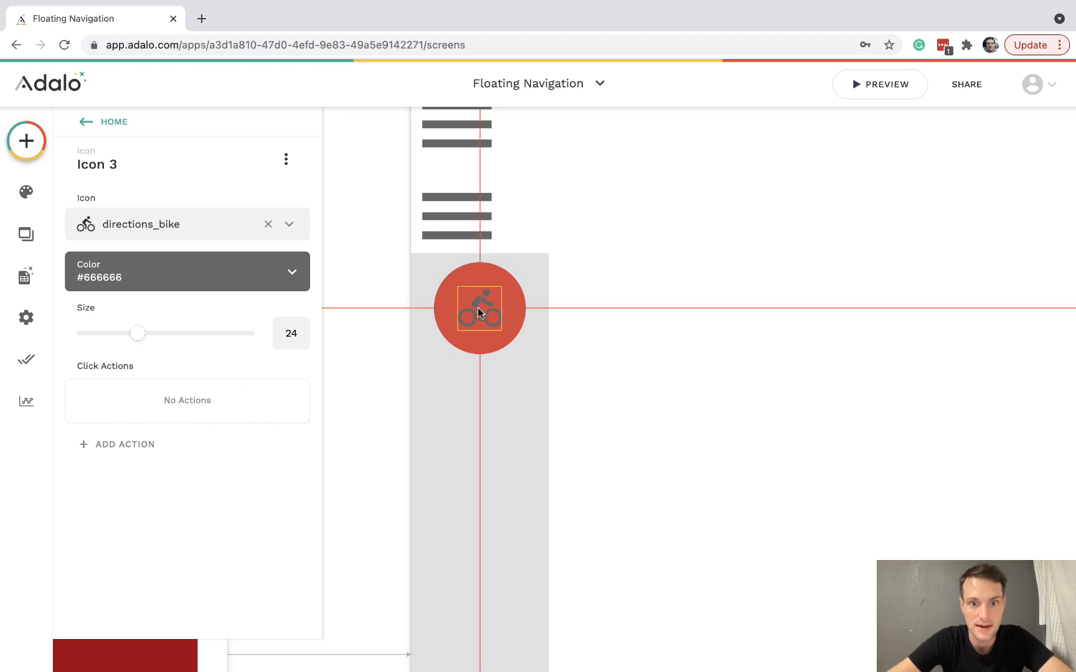
Swap Icon 3 to a white 'email' icon, enlarge it, and group it with the red circle.
{"action": "left_click", "coordinate": [290, 225]}
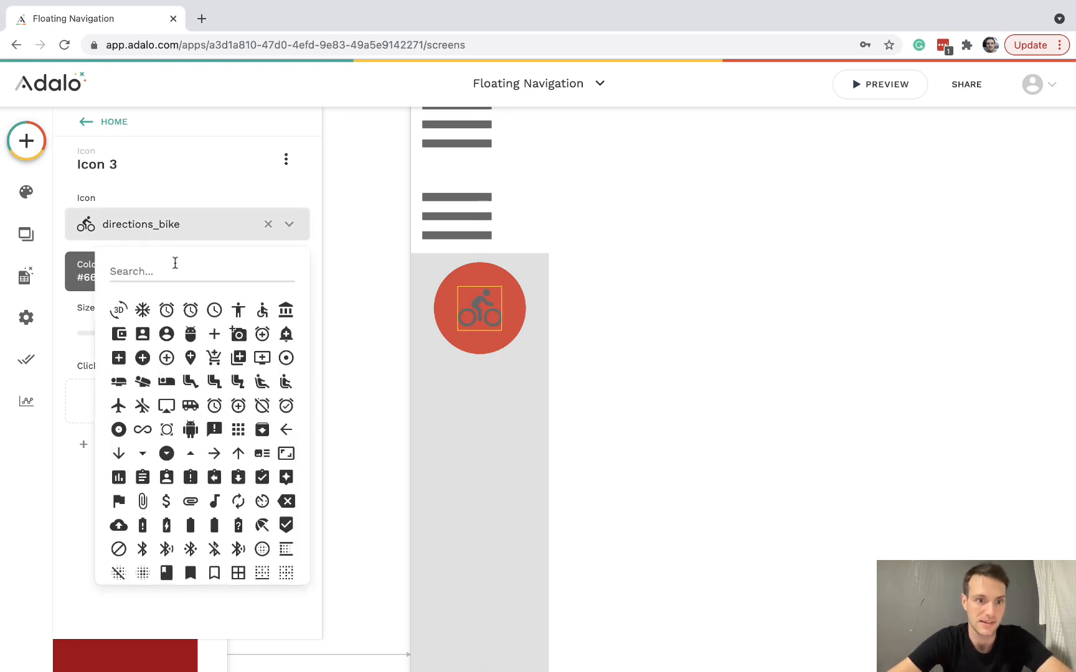
{"action": "type", "text": "email"}
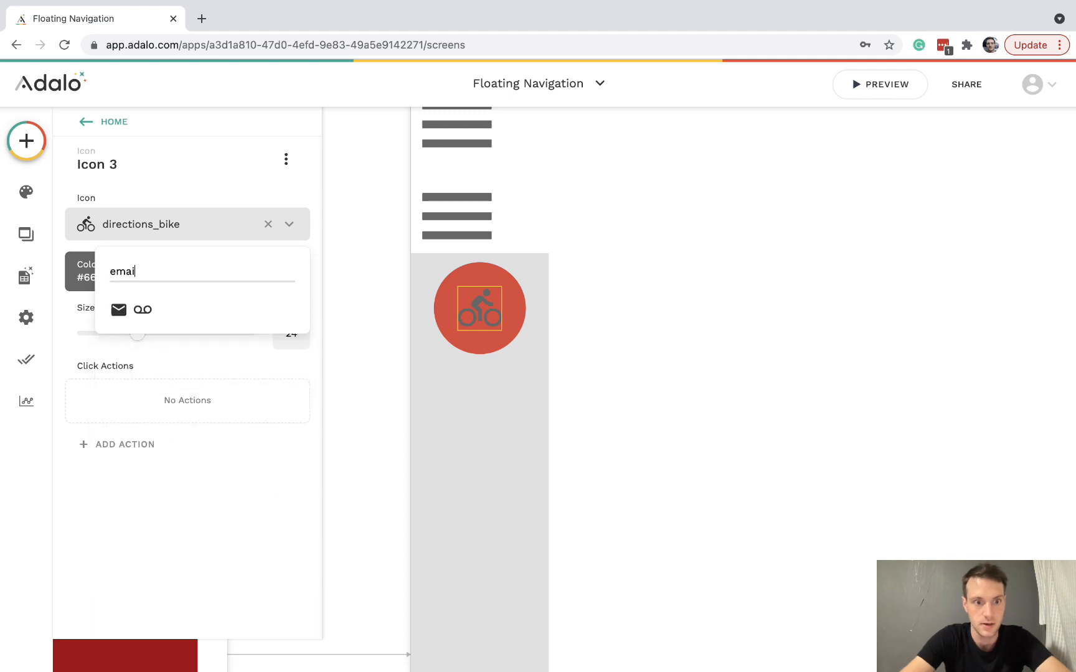
{"action": "left_click", "coordinate": [119, 310]}
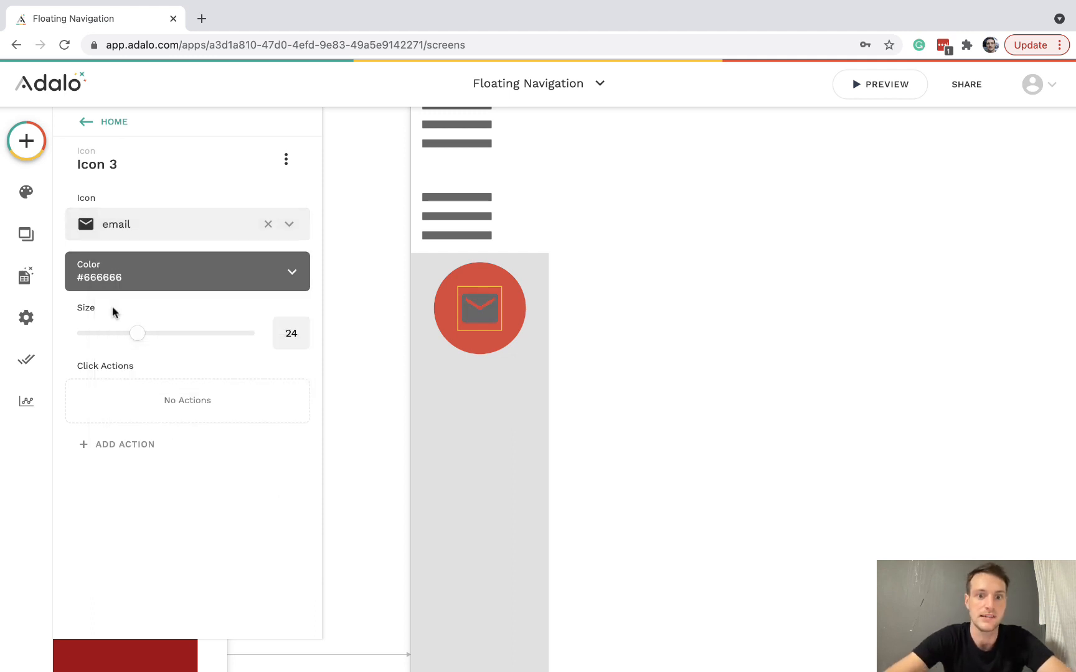
{"action": "left_click", "coordinate": [187, 272]}
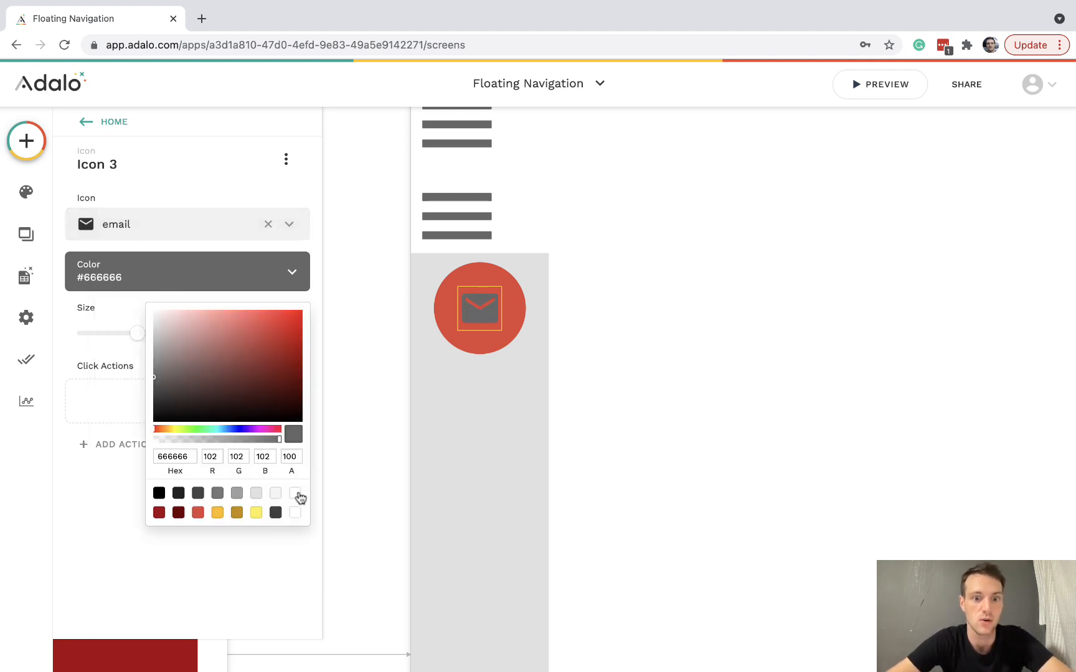
{"action": "left_click", "coordinate": [294, 493]}
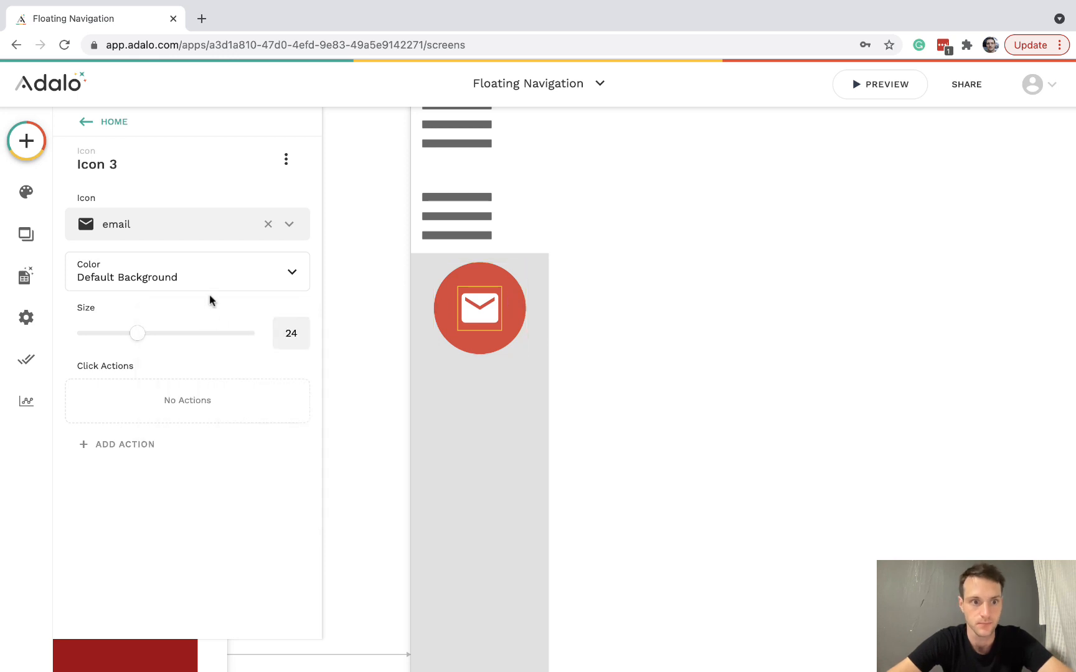
{"action": "left_click_drag", "start_coordinate": [137, 332], "coordinate": [158, 333]}
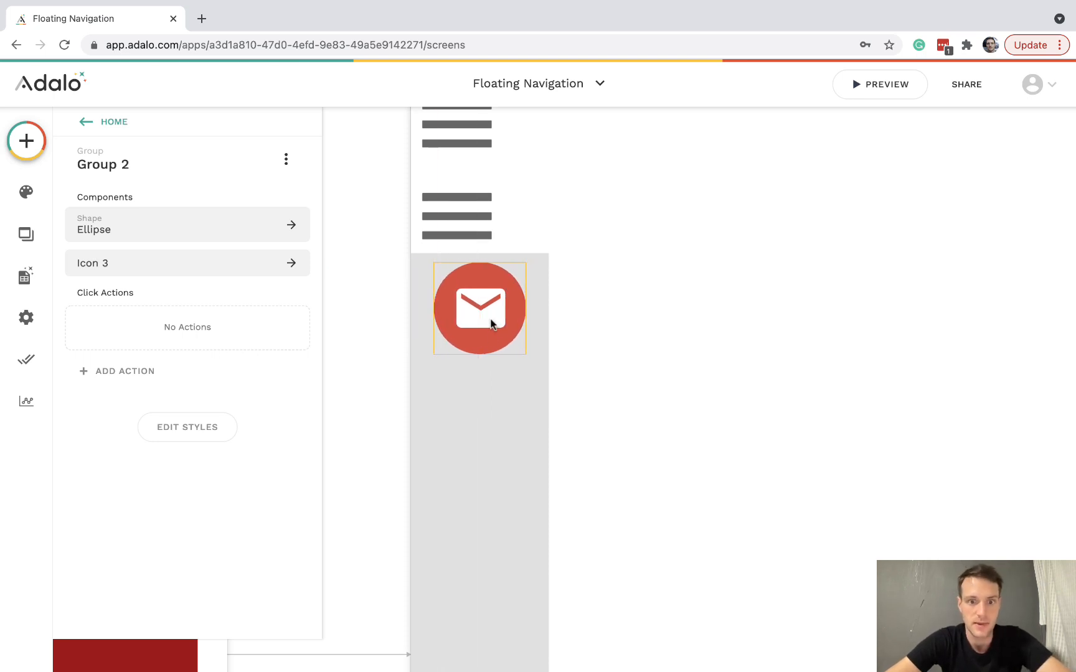
Duplicate the email button below and change the copy's icon to account_circle.
{"action": "left_click_drag", "start_coordinate": [480, 308], "coordinate": [481, 401]}
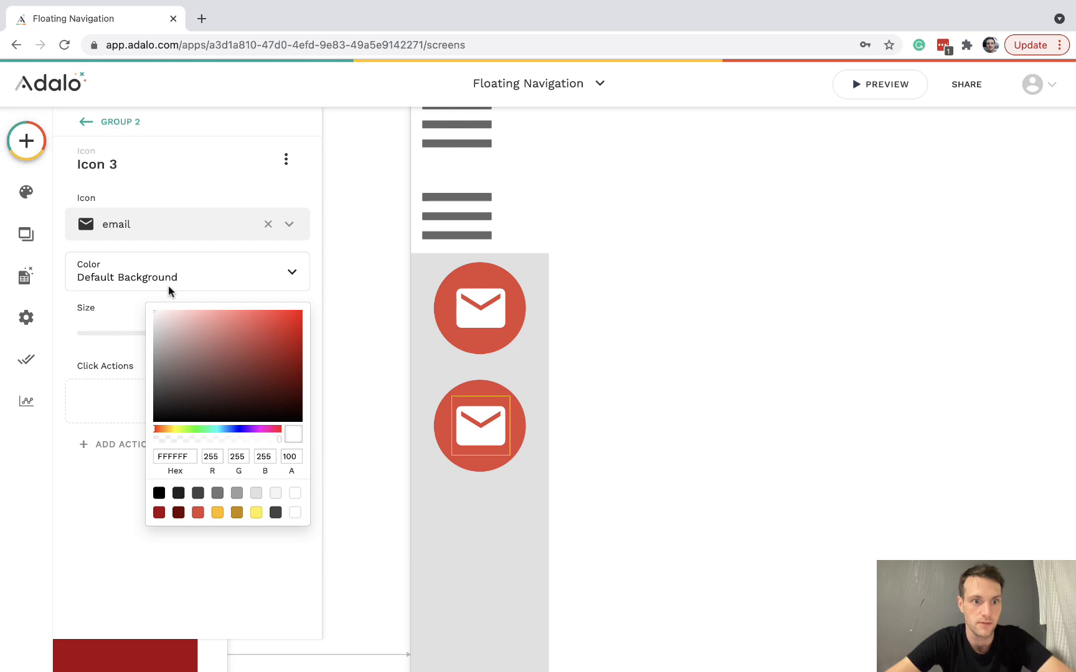
{"action": "left_click", "coordinate": [290, 224]}
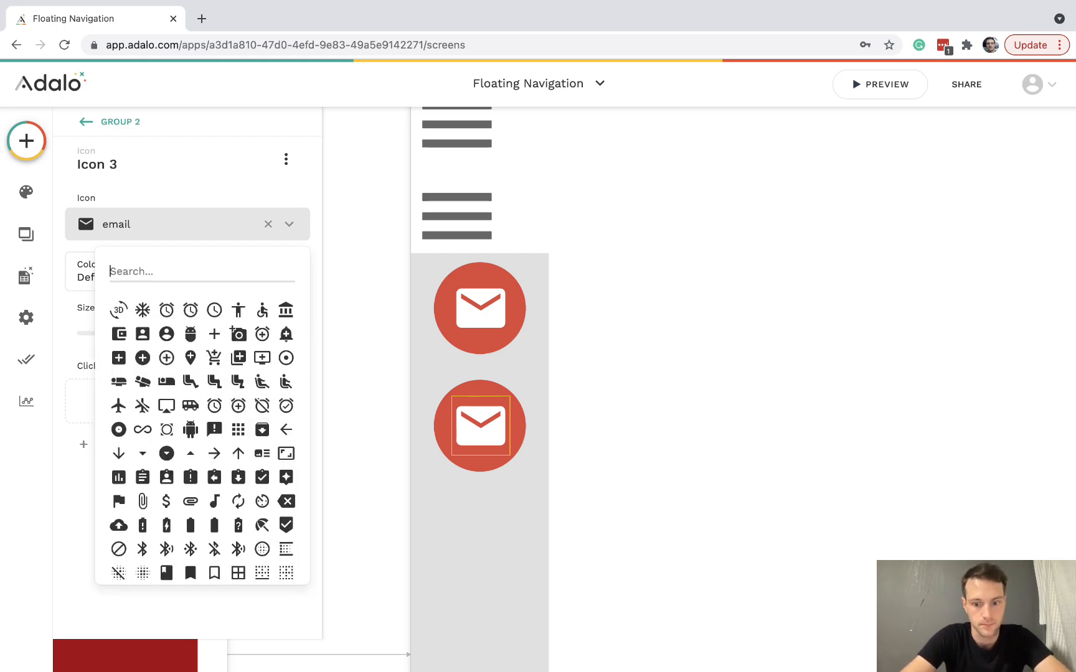
{"action": "type", "text": "user"}
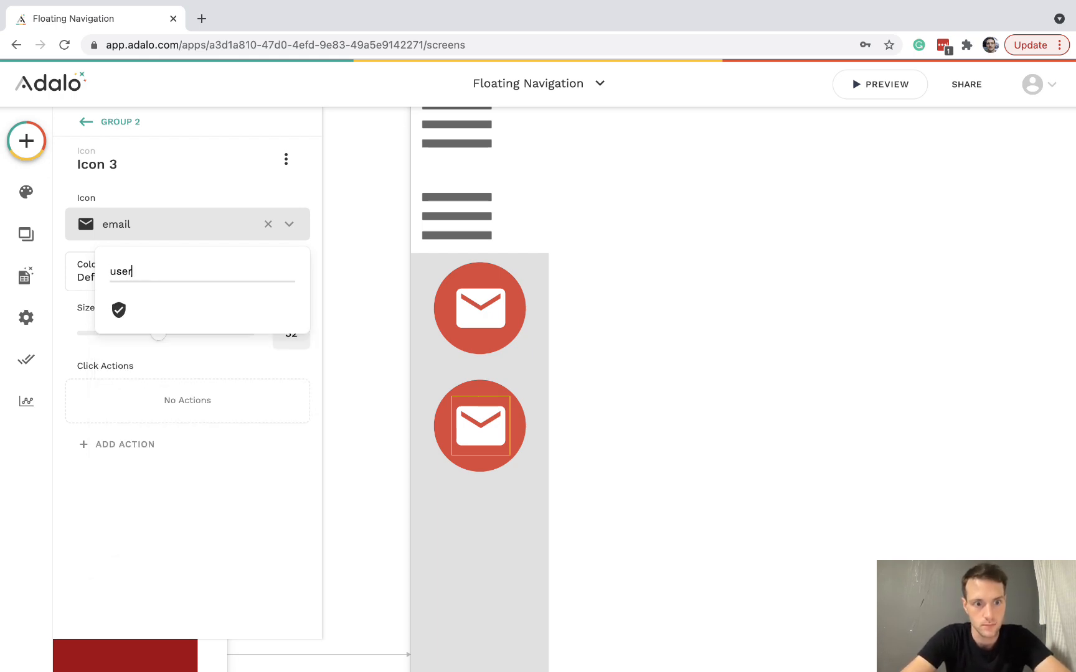
{"action": "left_click", "coordinate": [202, 271]}
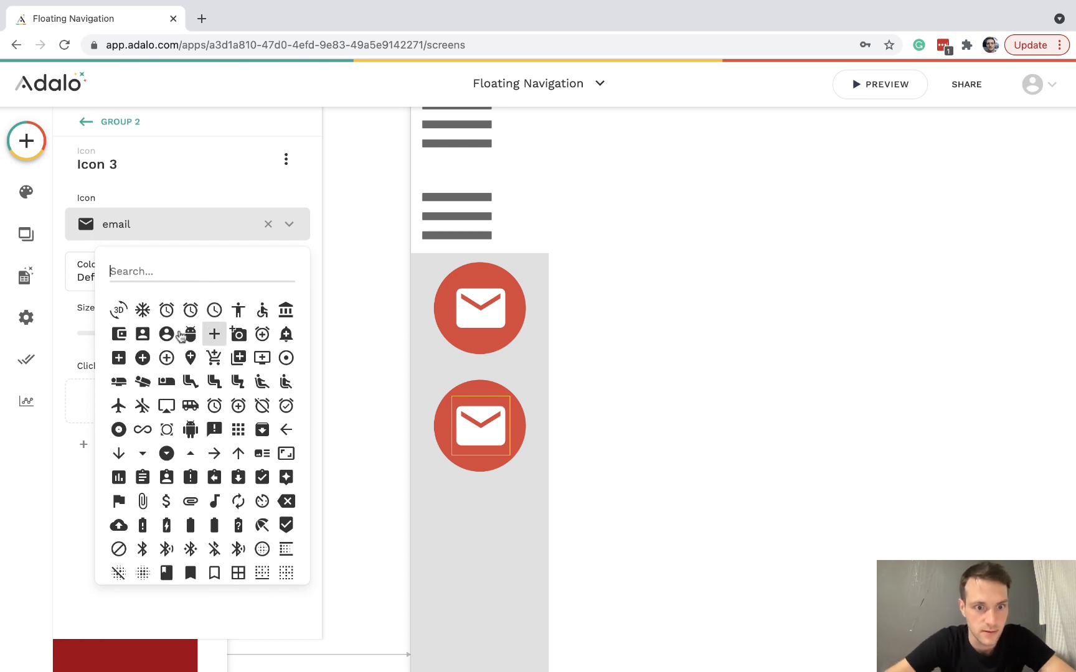
{"action": "left_click", "coordinate": [165, 334]}
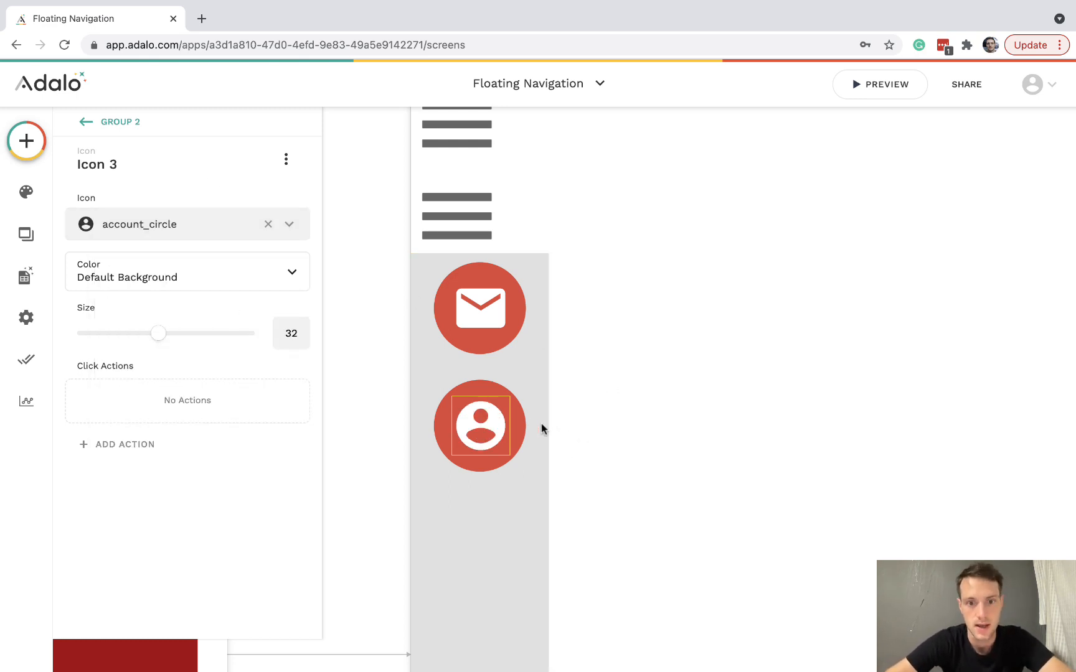
{"action": "left_click", "coordinate": [481, 308]}
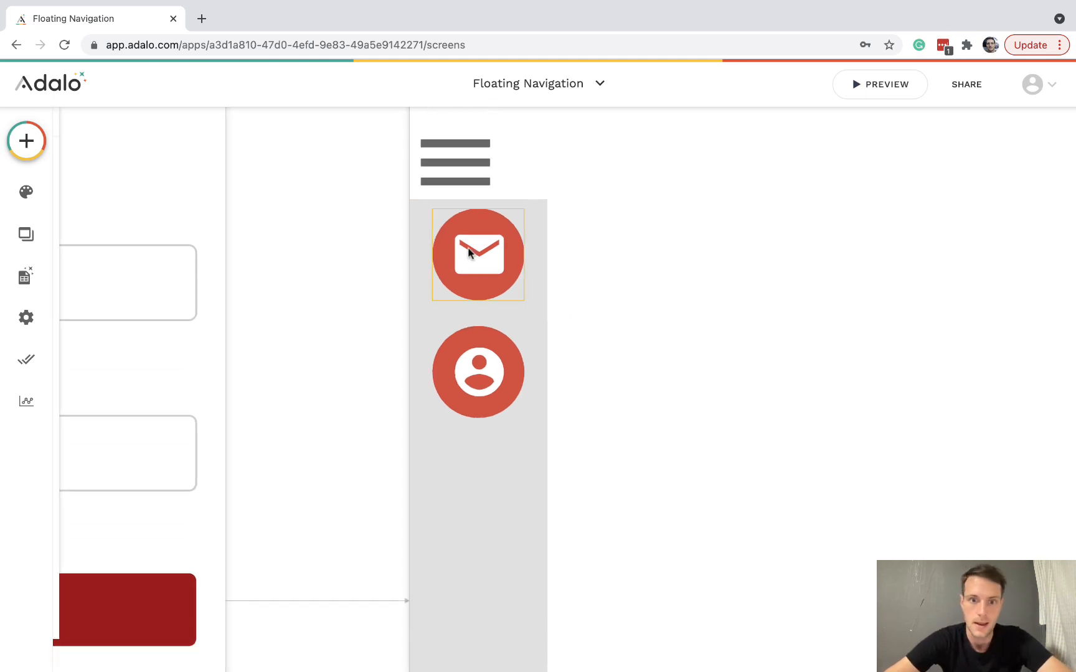
Group the grey panel and both red buttons into Menu group and set it Fixed to Top.
{"action": "left_click", "coordinate": [478, 371]}
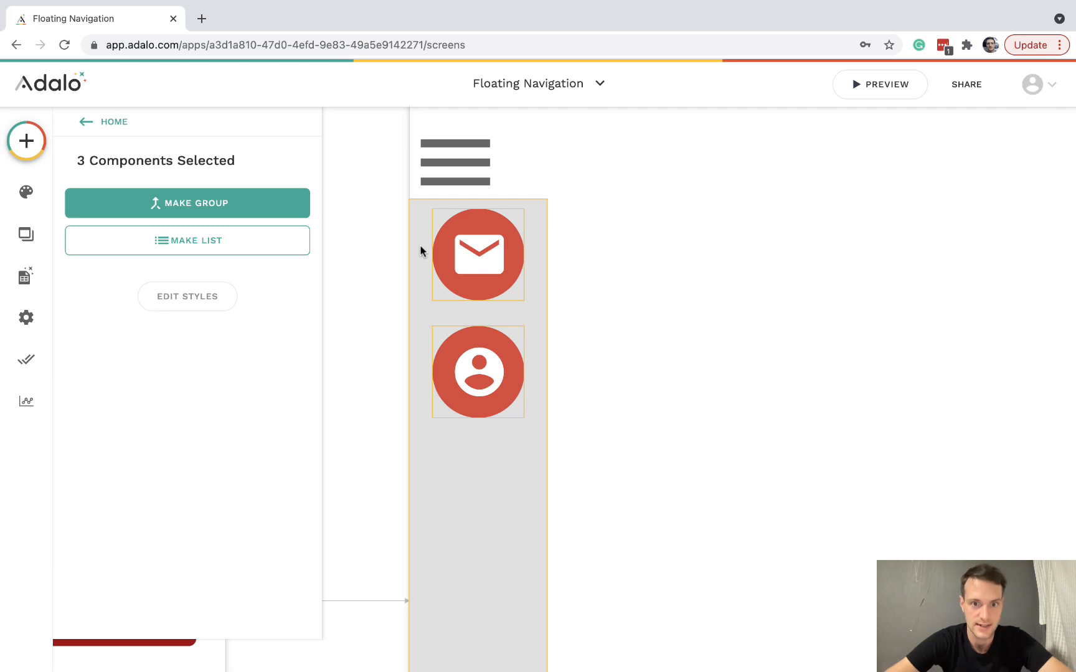
{"action": "left_click", "coordinate": [188, 203]}
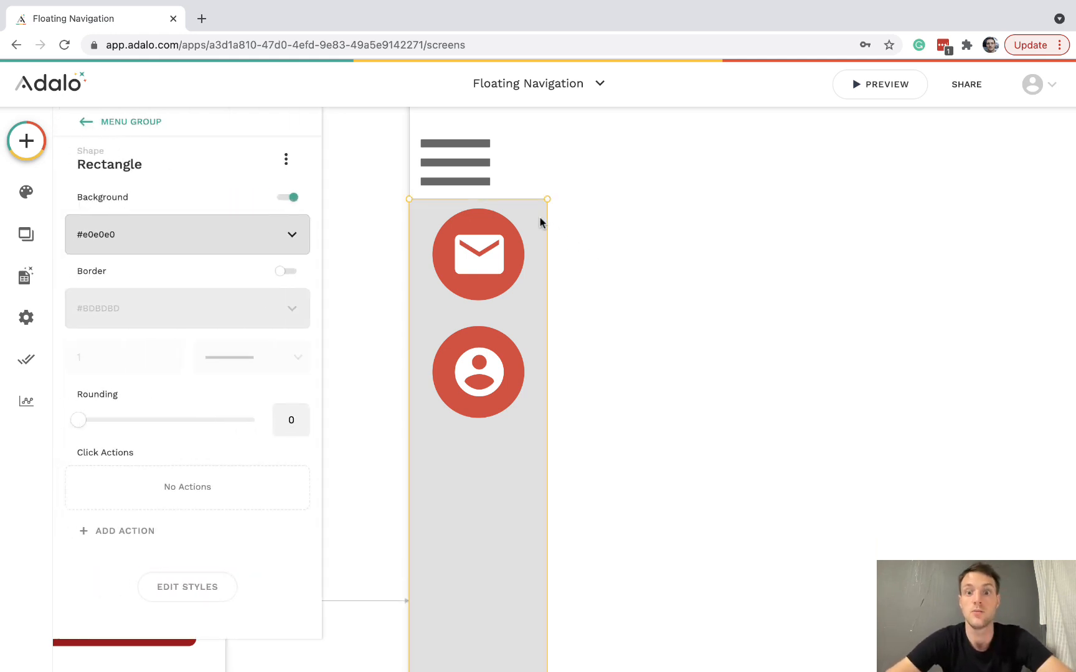
{"action": "left_click", "coordinate": [186, 234]}
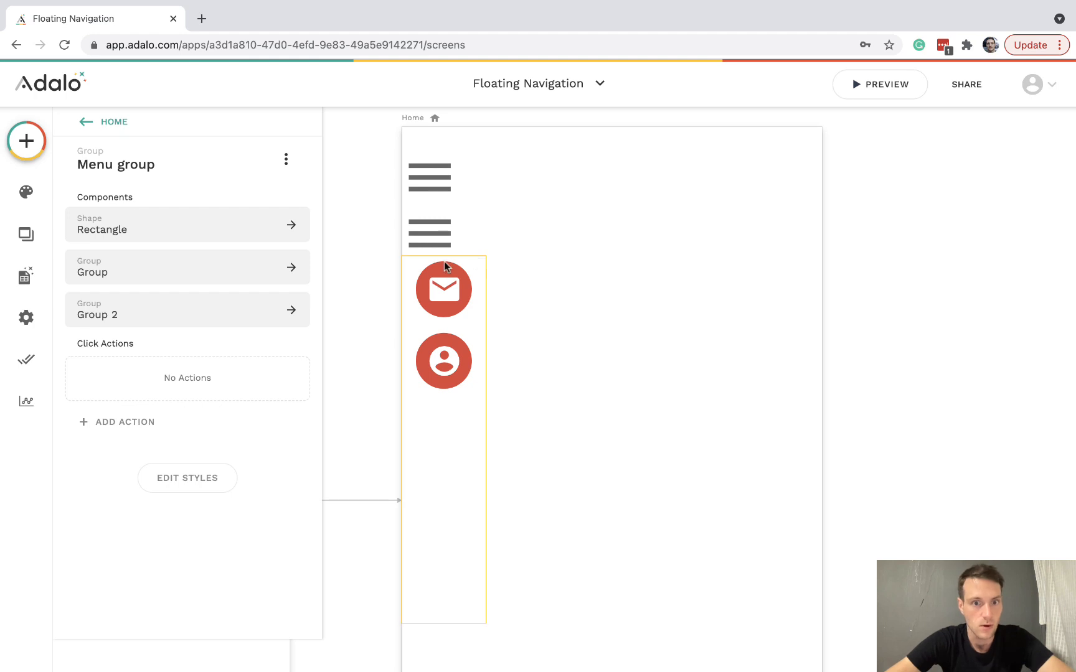
{"action": "left_click", "coordinate": [429, 232]}
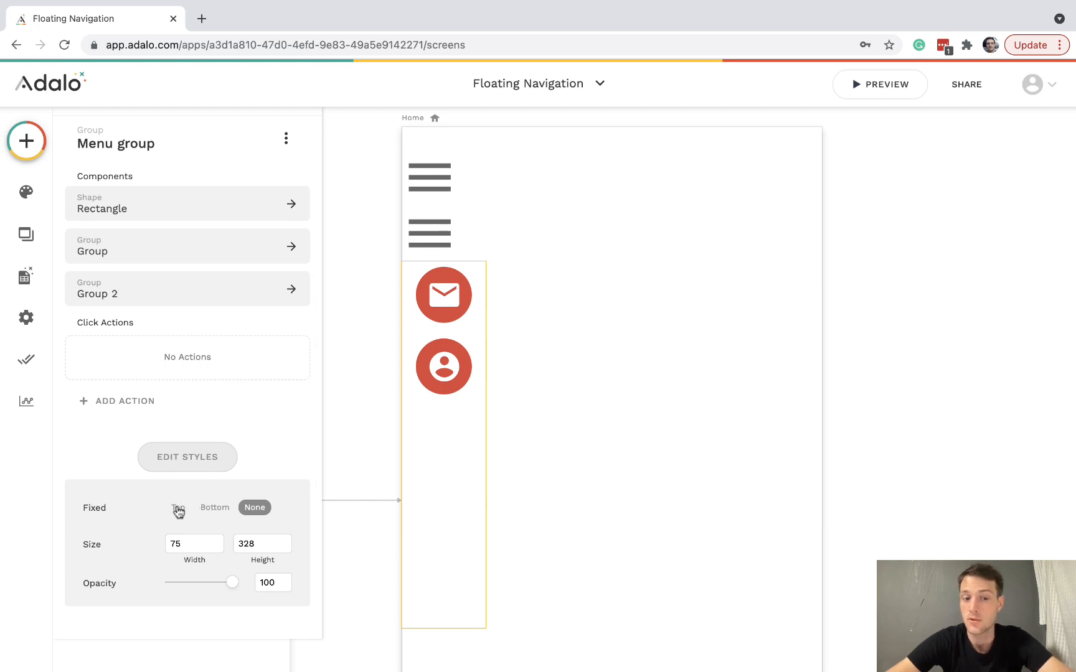
{"action": "left_click", "coordinate": [178, 508]}
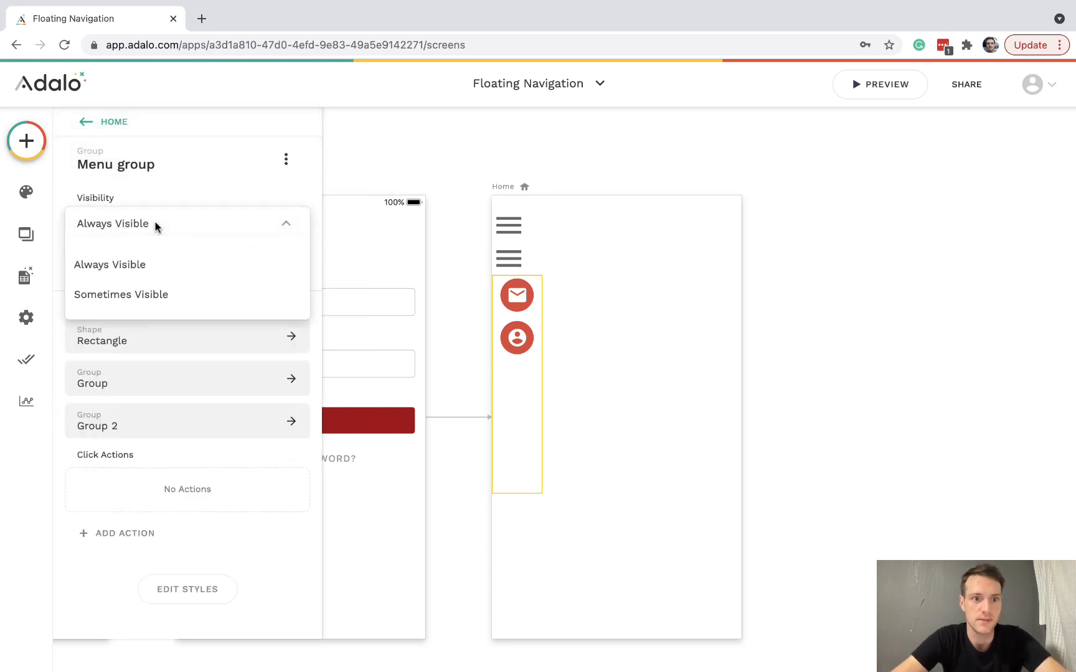
Make the Menu group Sometimes Visible when Logged In User > MenuOn is true.
{"action": "left_click", "coordinate": [120, 295]}
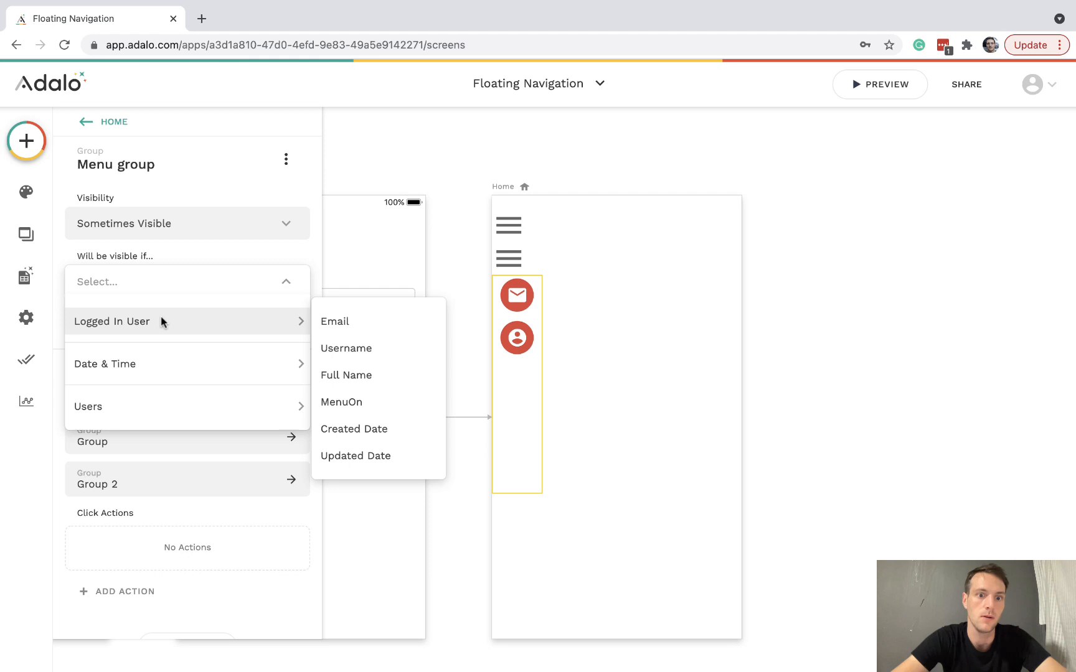
{"action": "mouse_move", "coordinate": [361, 406]}
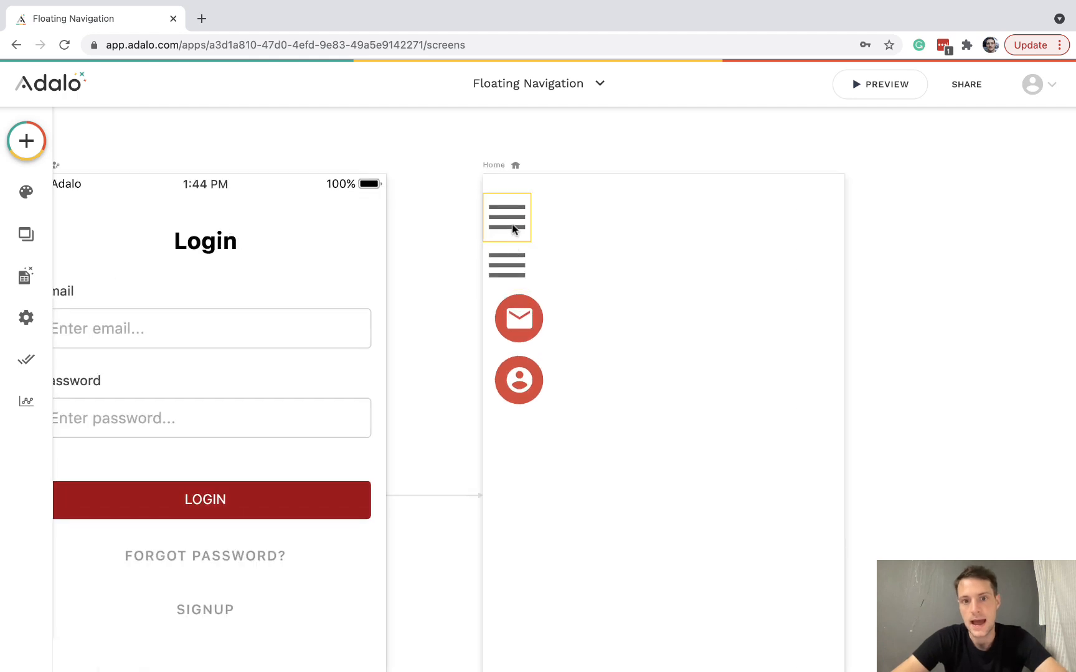
Group the two hamburger icons together and launch the app preview.
{"action": "left_click", "coordinate": [507, 266]}
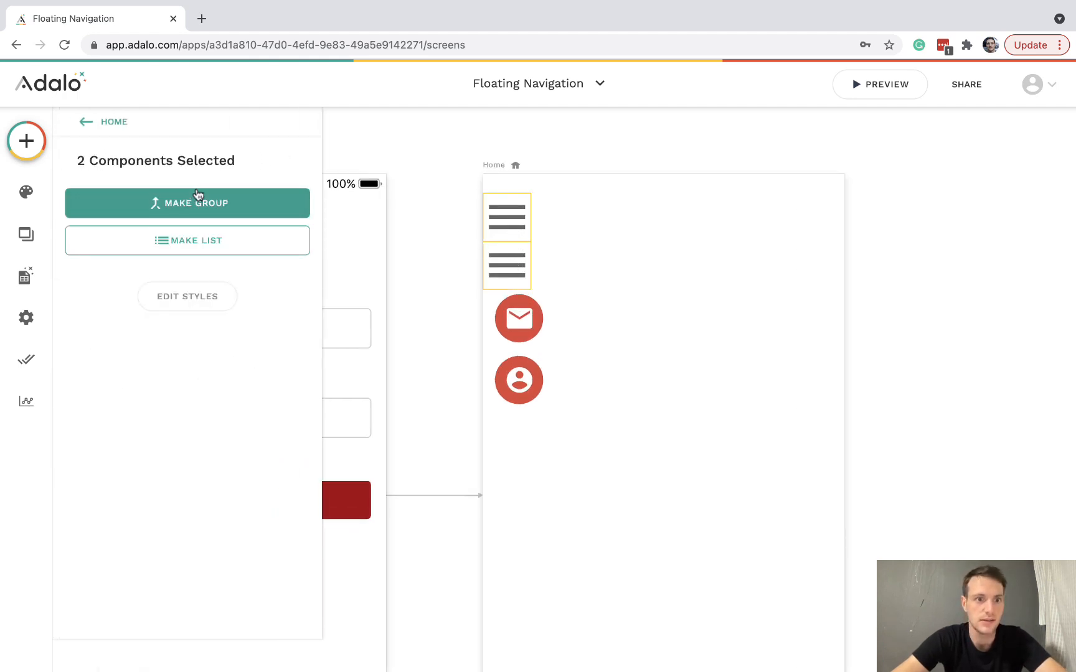
{"action": "left_click", "coordinate": [520, 319]}
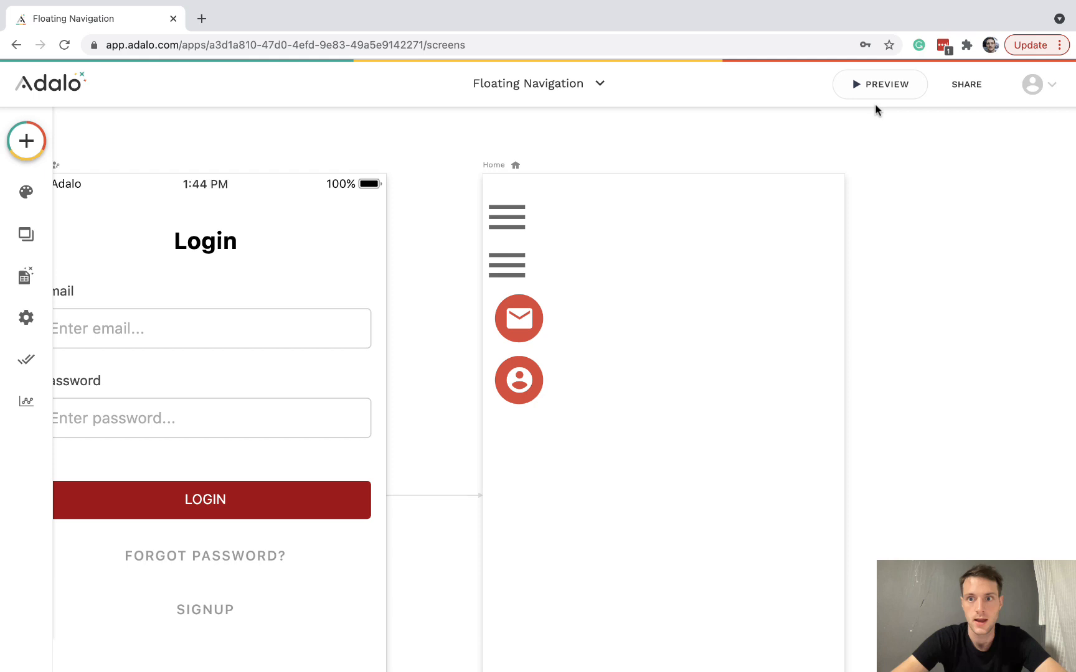
{"action": "left_click", "coordinate": [879, 85]}
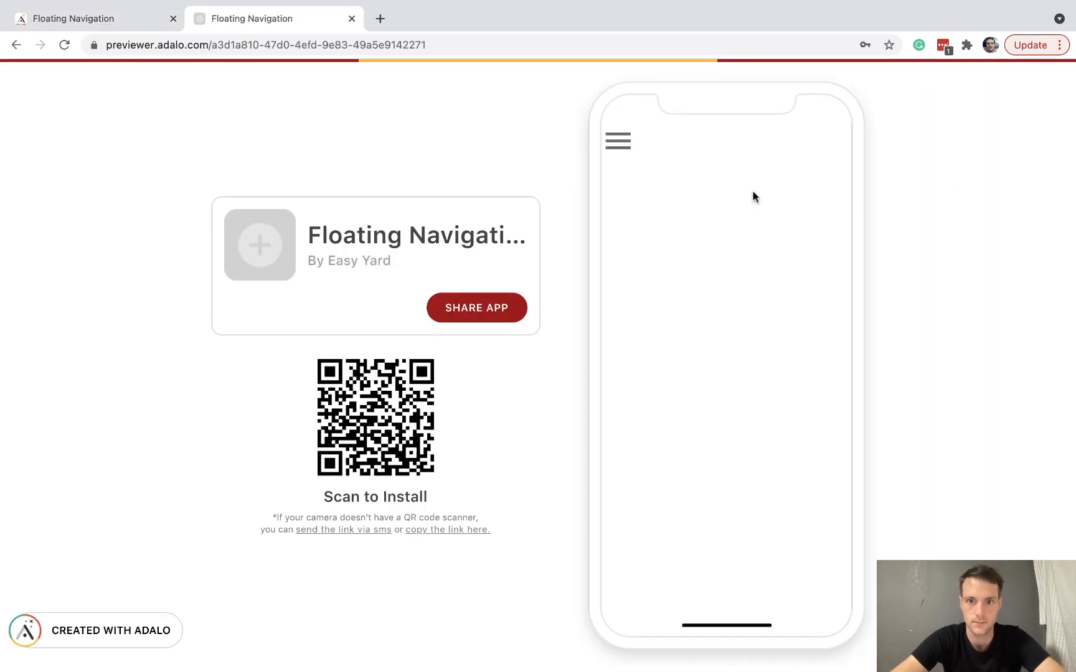
Tap the hamburger to show then hide the red buttons, and close the preview.
{"action": "left_click", "coordinate": [617, 141]}
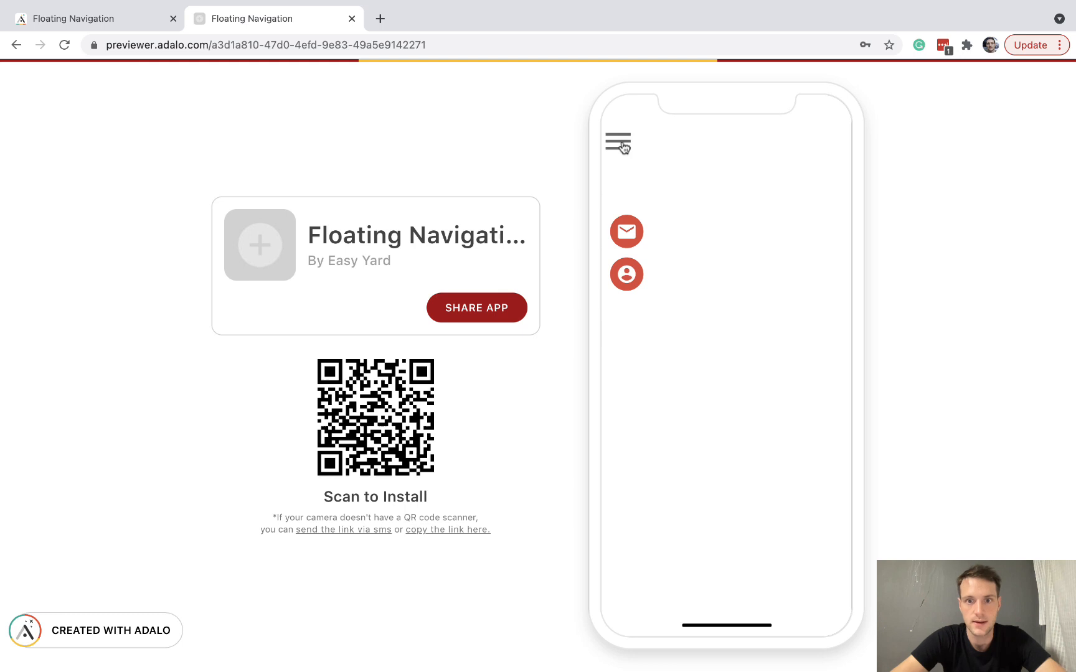
{"action": "mouse_move", "coordinate": [620, 187]}
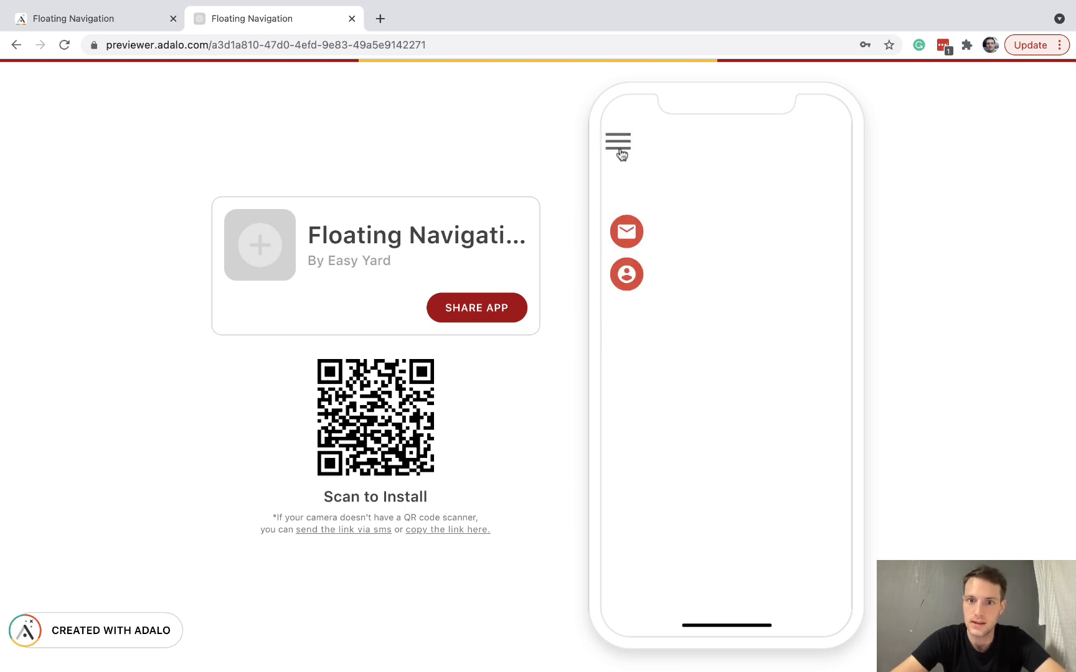
{"action": "mouse_move", "coordinate": [627, 164]}
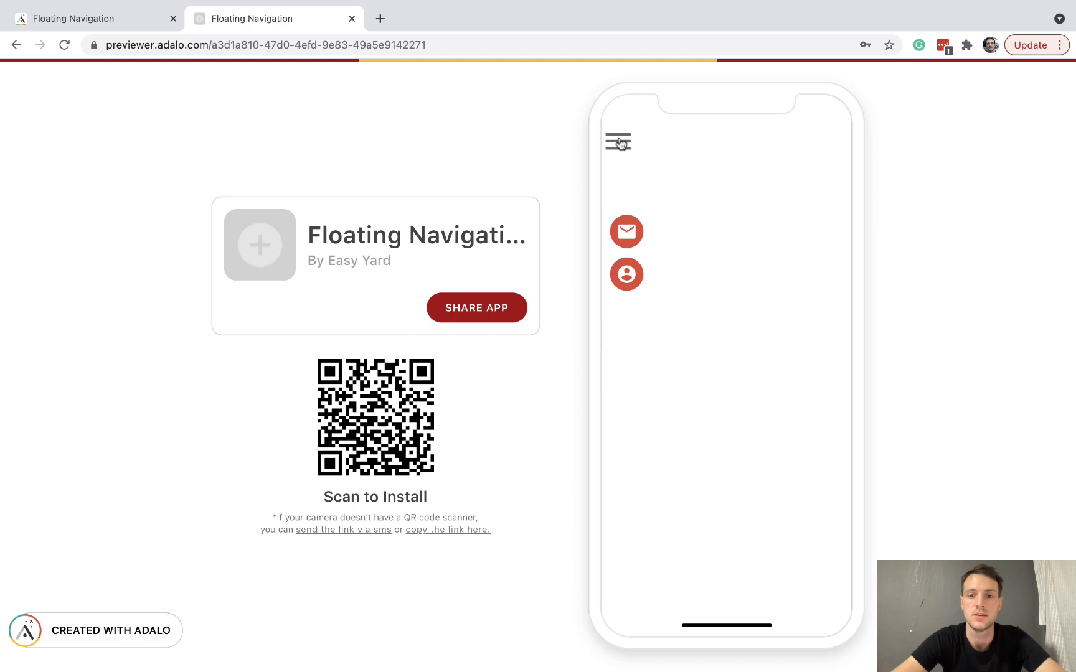
{"action": "left_click", "coordinate": [617, 141]}
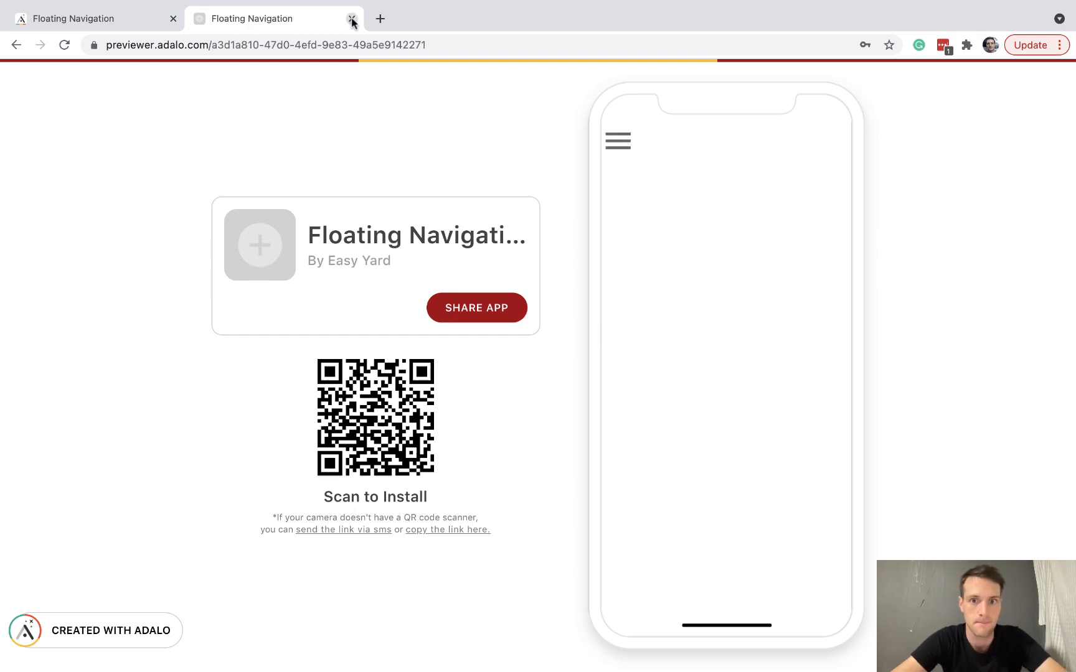
{"action": "left_click", "coordinate": [351, 18]}
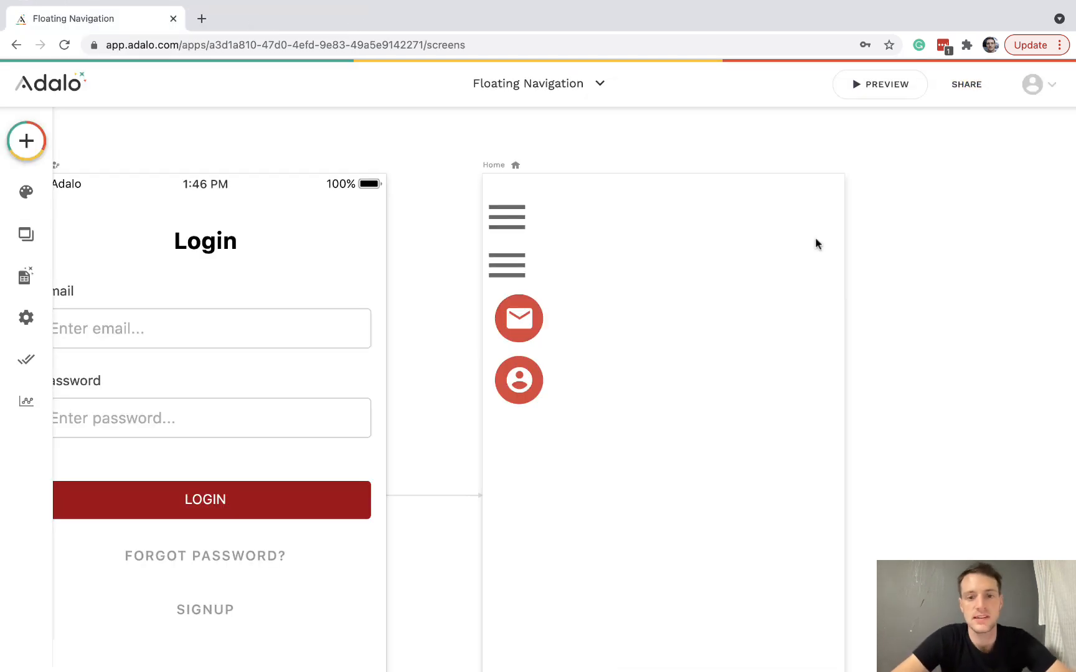
{"action": "mouse_move", "coordinate": [752, 369]}
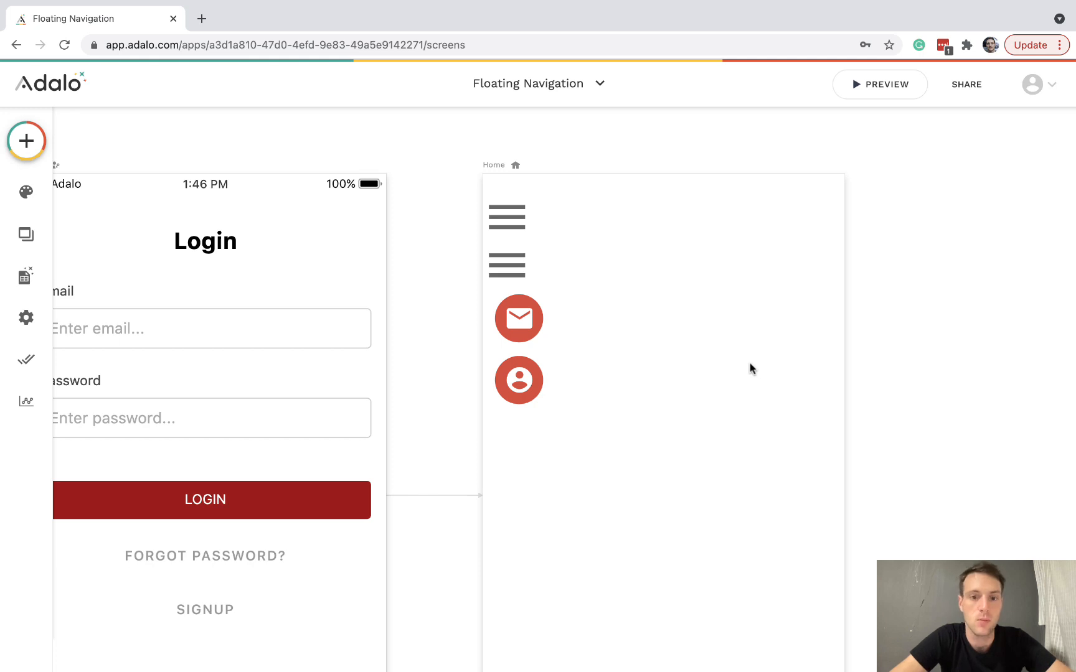
Fix the hamburger icon group (Group 3) to the top of the screen.
{"action": "left_click", "coordinate": [506, 266]}
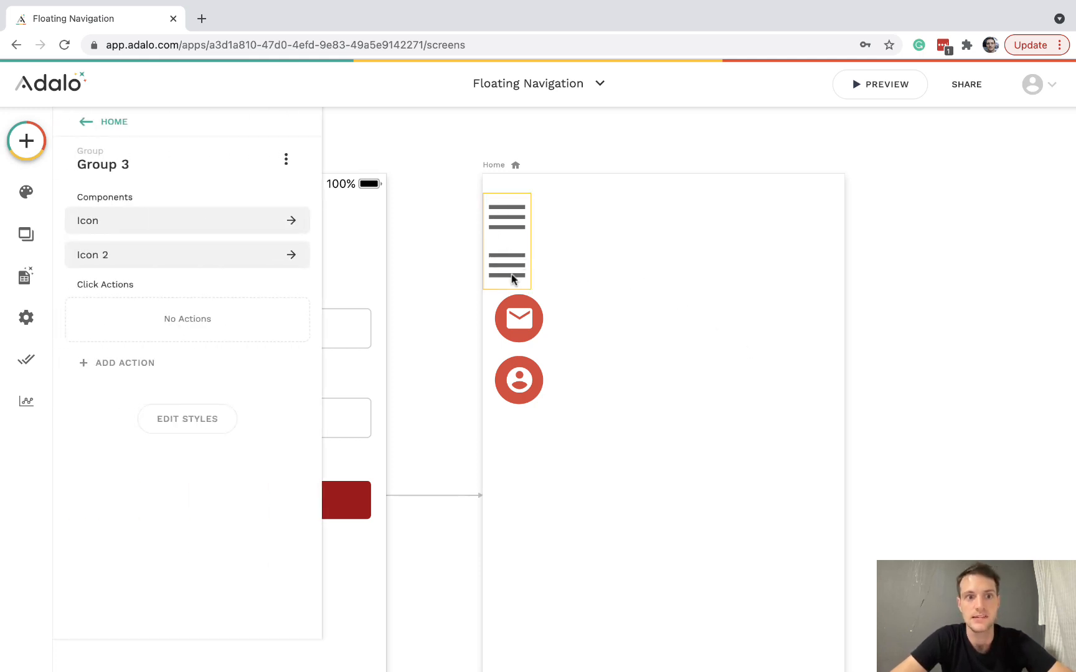
{"action": "mouse_move", "coordinate": [320, 186]}
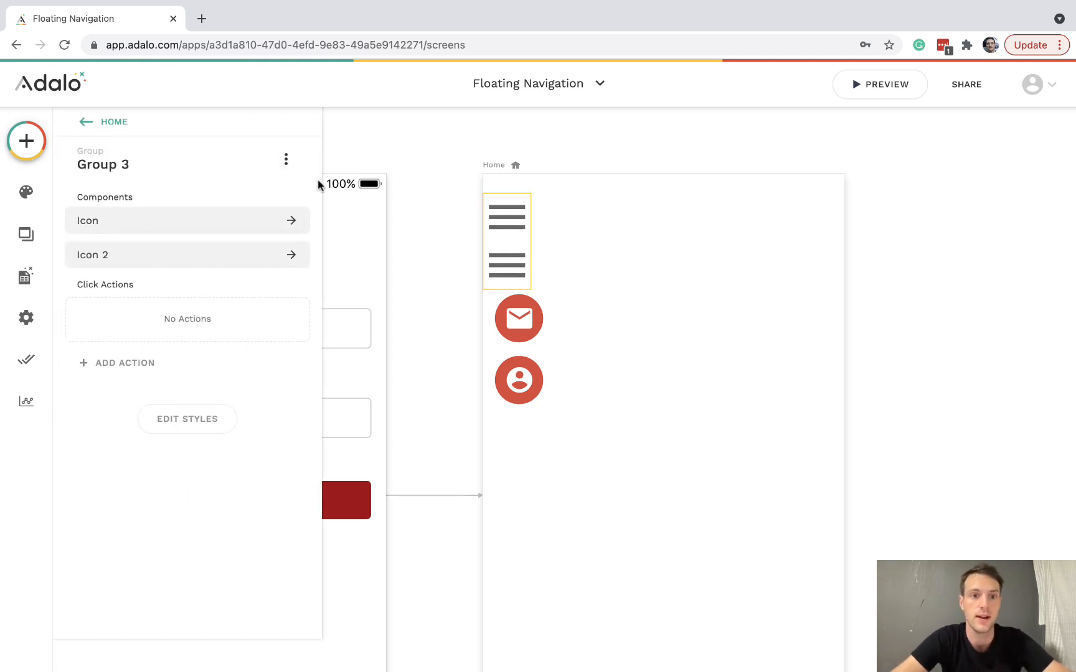
{"action": "left_click", "coordinate": [187, 419]}
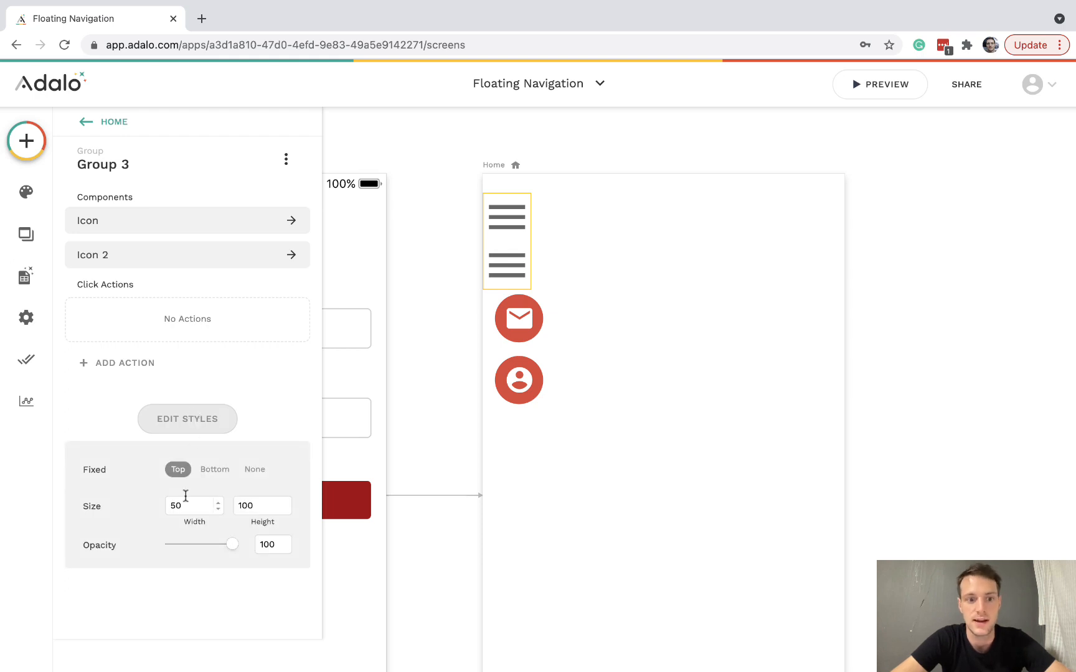
{"action": "mouse_move", "coordinate": [542, 289]}
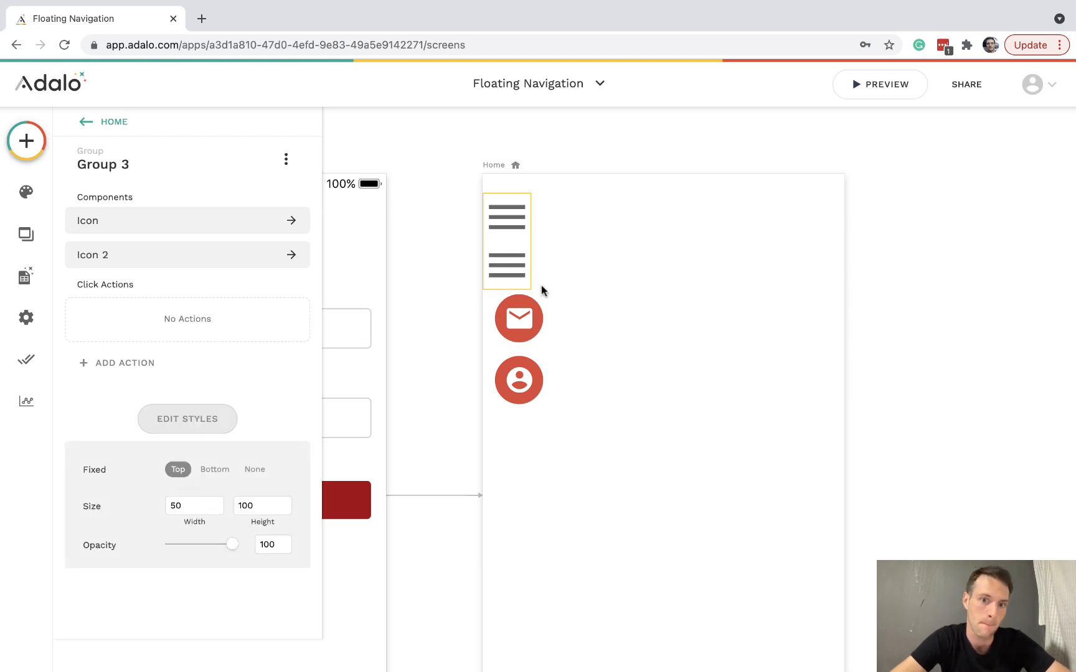
{"action": "left_click", "coordinate": [519, 319]}
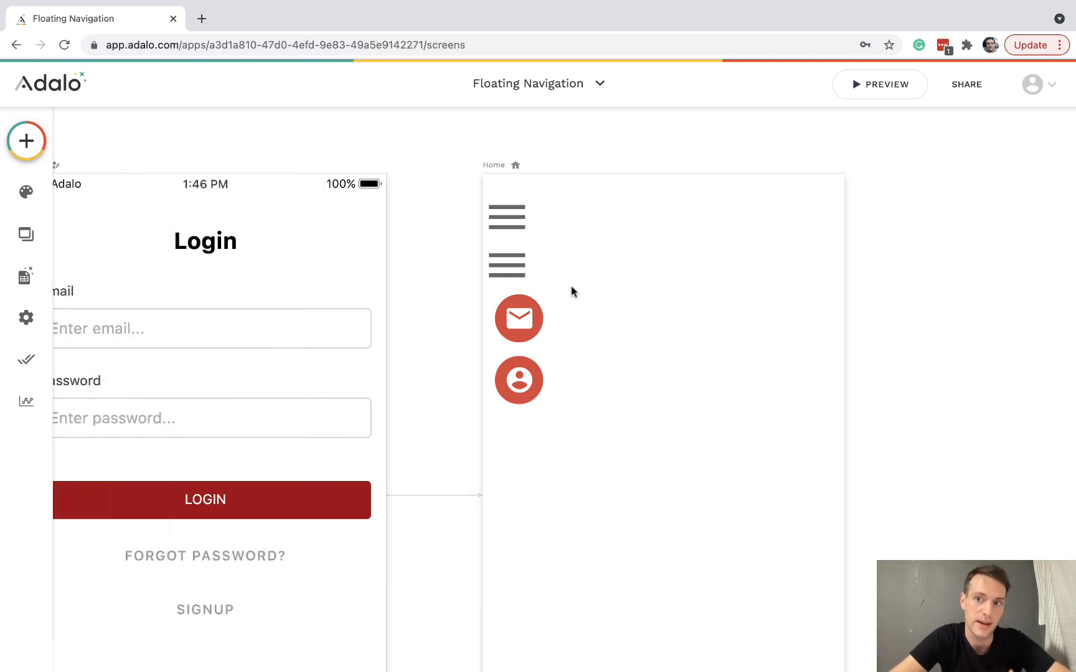
Reselect the hamburger group and launch a fresh preview to retest.
{"action": "left_click", "coordinate": [507, 242]}
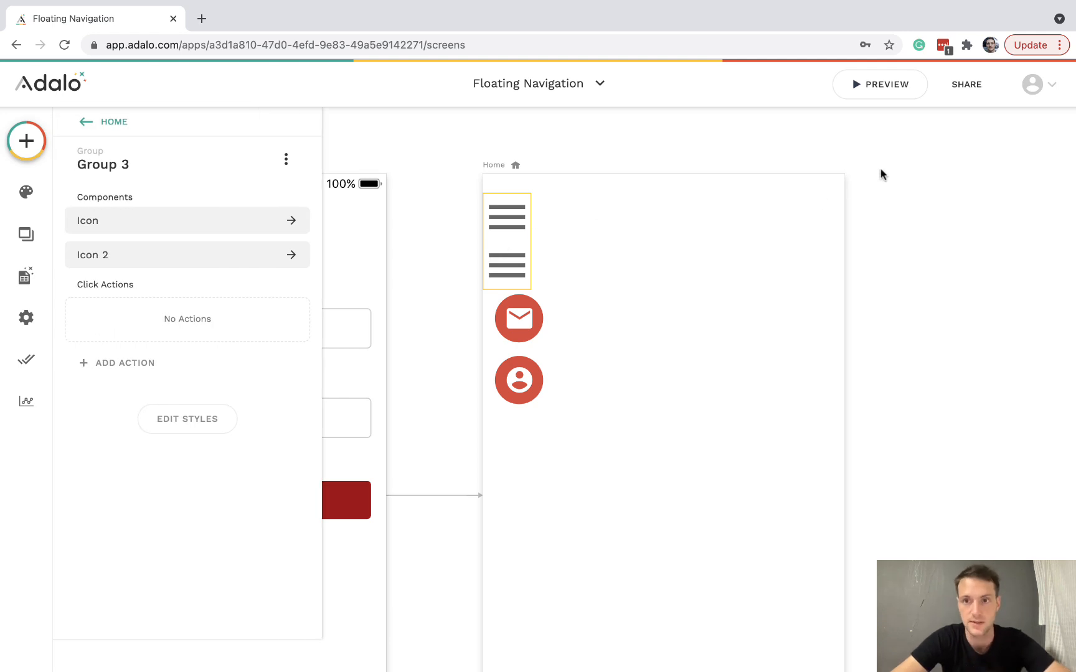
{"action": "left_click", "coordinate": [879, 85]}
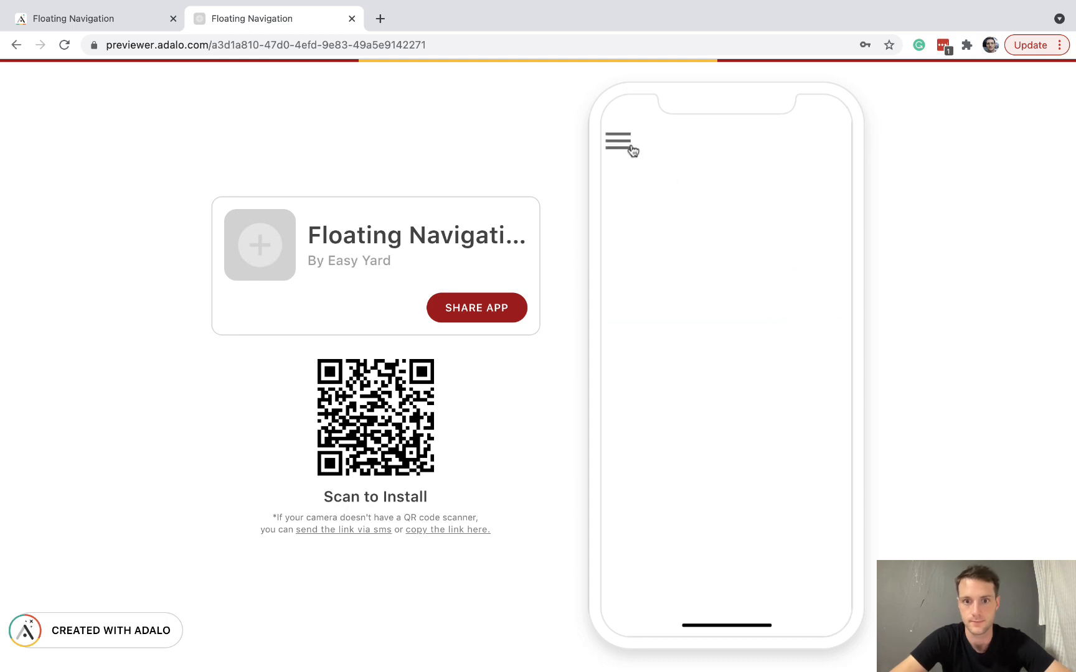
Tap the hamburger so the red email and account buttons appear beneath it.
{"action": "left_click", "coordinate": [620, 140]}
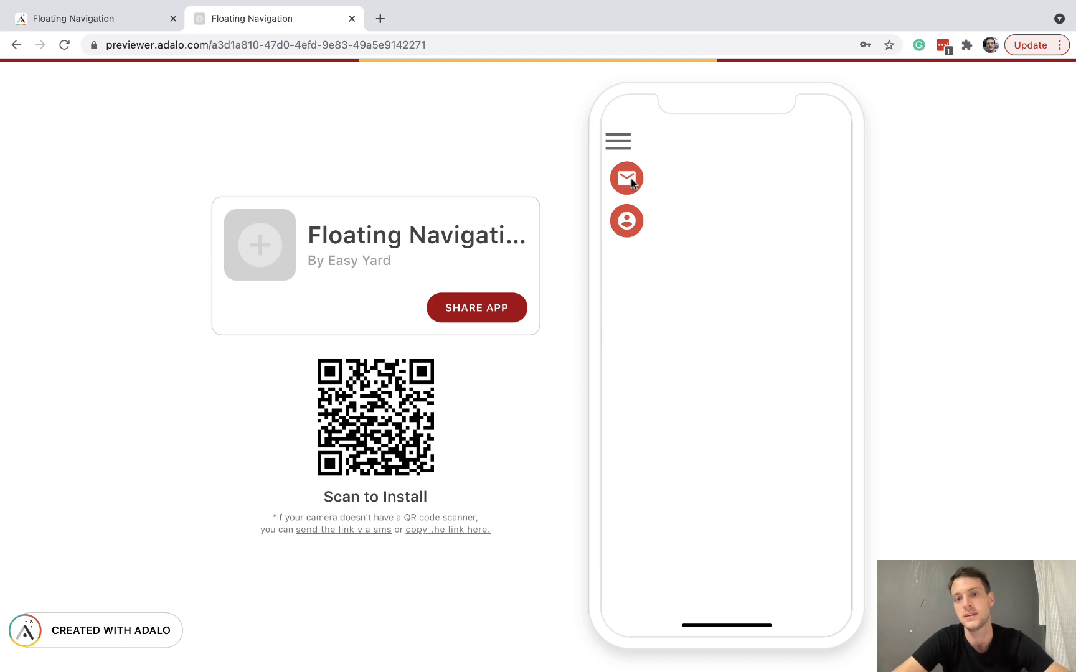
{"action": "mouse_move", "coordinate": [625, 184]}
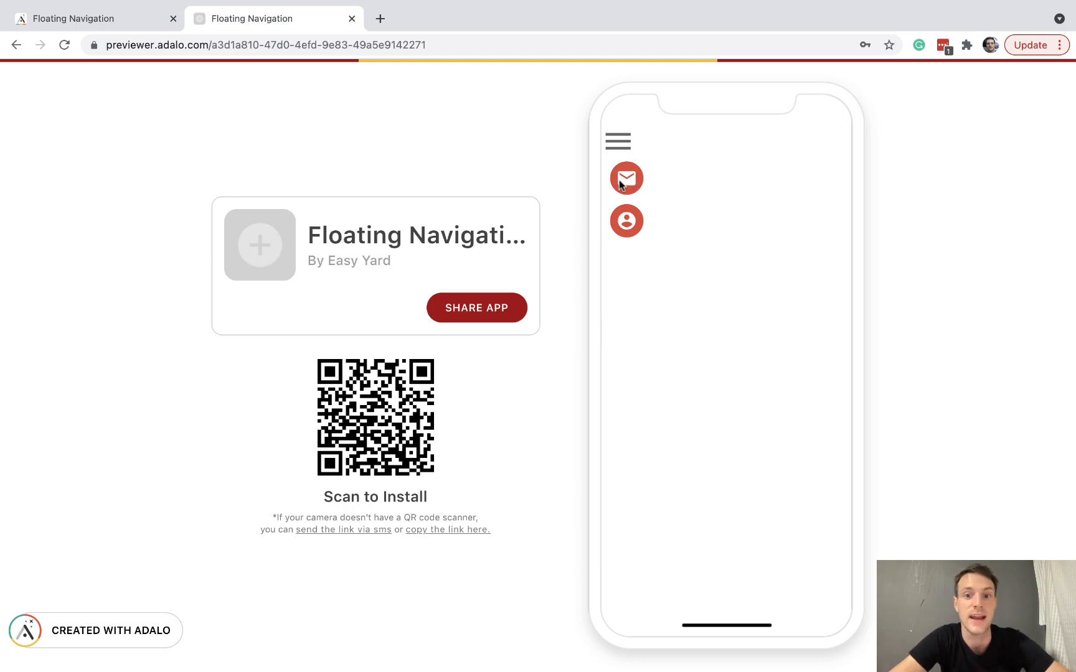